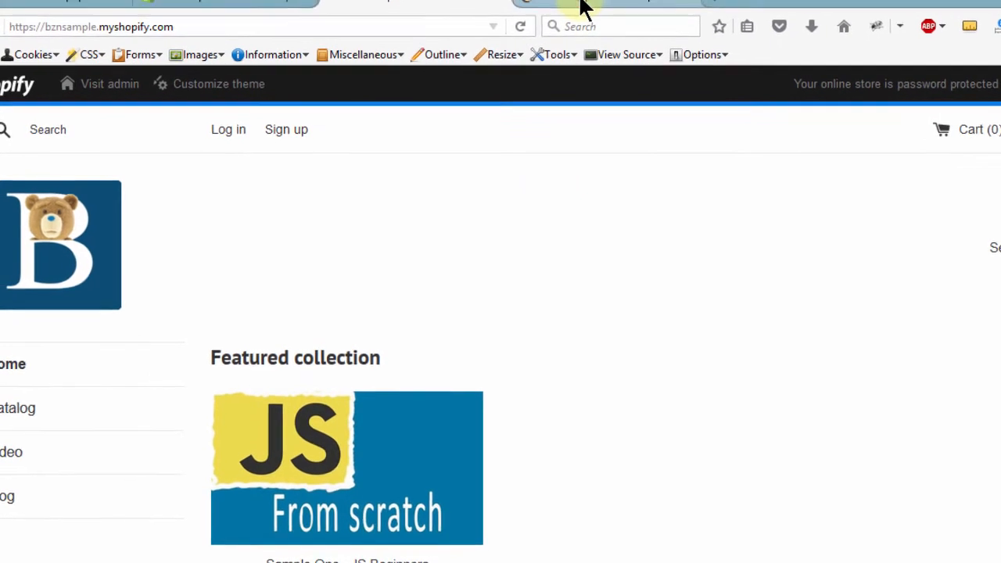
# Step: Leave the password-protected storefront for the bznSample admin dashboard
pyautogui.click(583, 4)
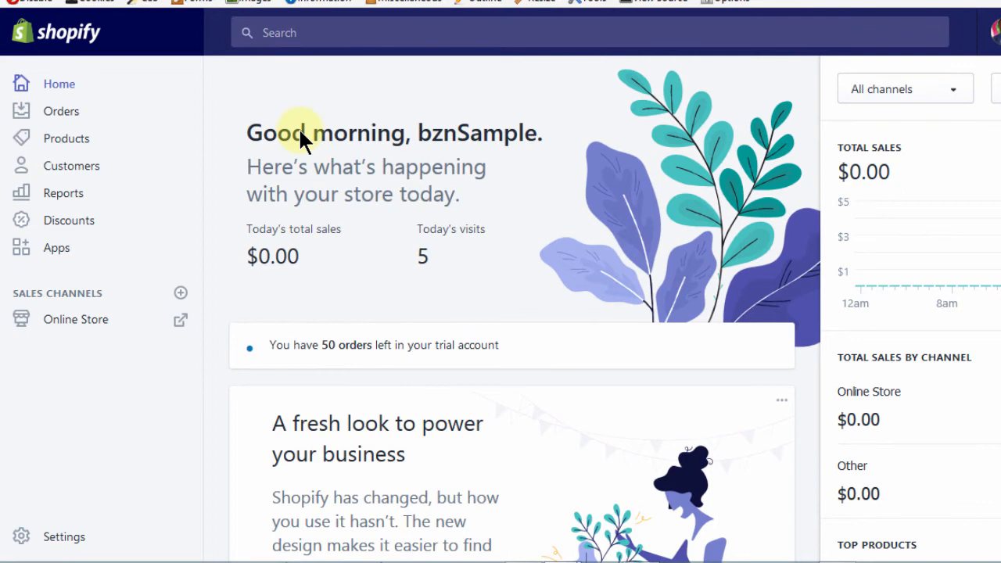
pyautogui.moveTo(305, 137)
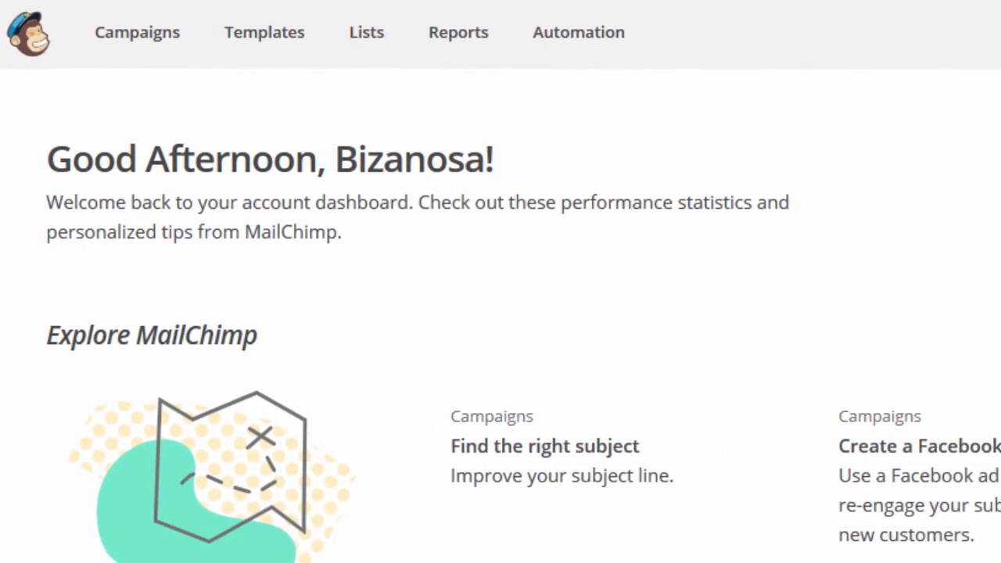
# Step: From Lists, open Signup forms for the 59-subscriber Bizanosa Tutorials list and pick Subscriber pop-up
pyautogui.click(365, 32)
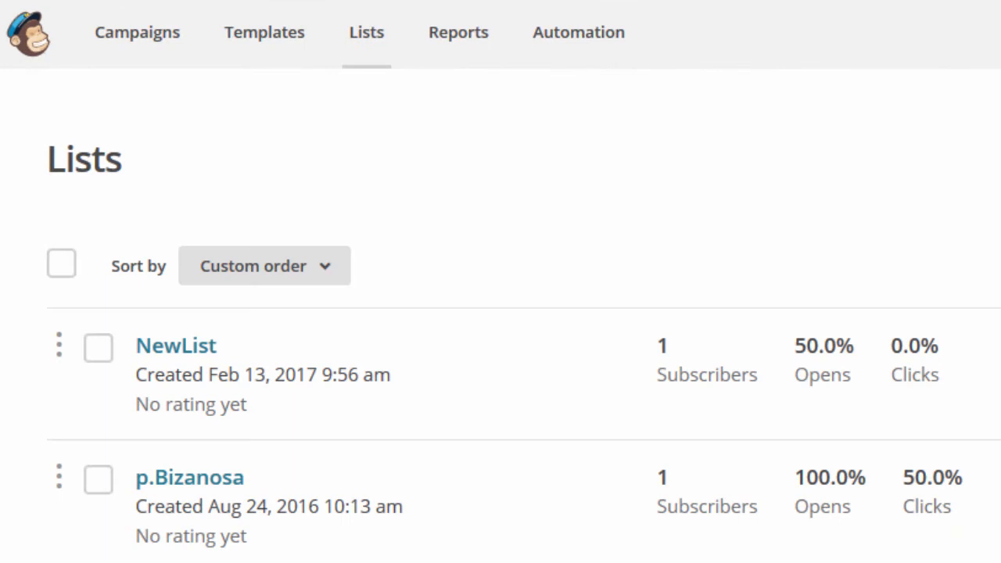
pyautogui.scroll(-3)
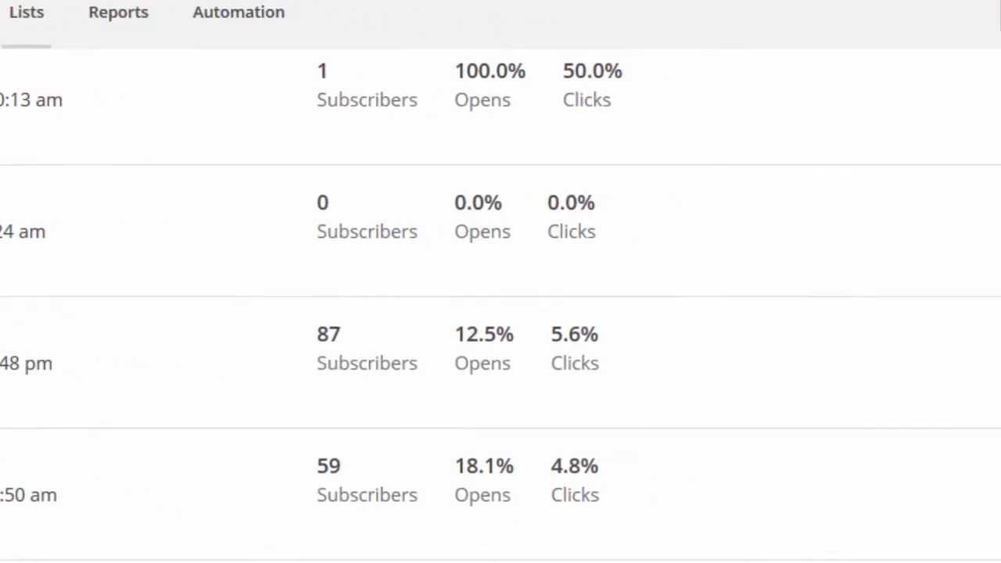
pyautogui.click(917, 453)
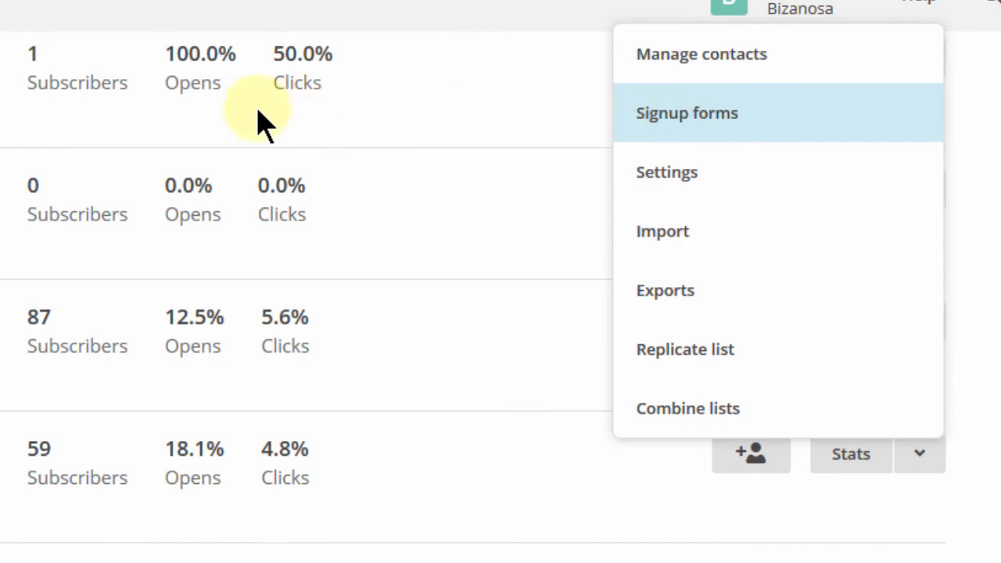
pyautogui.click(687, 113)
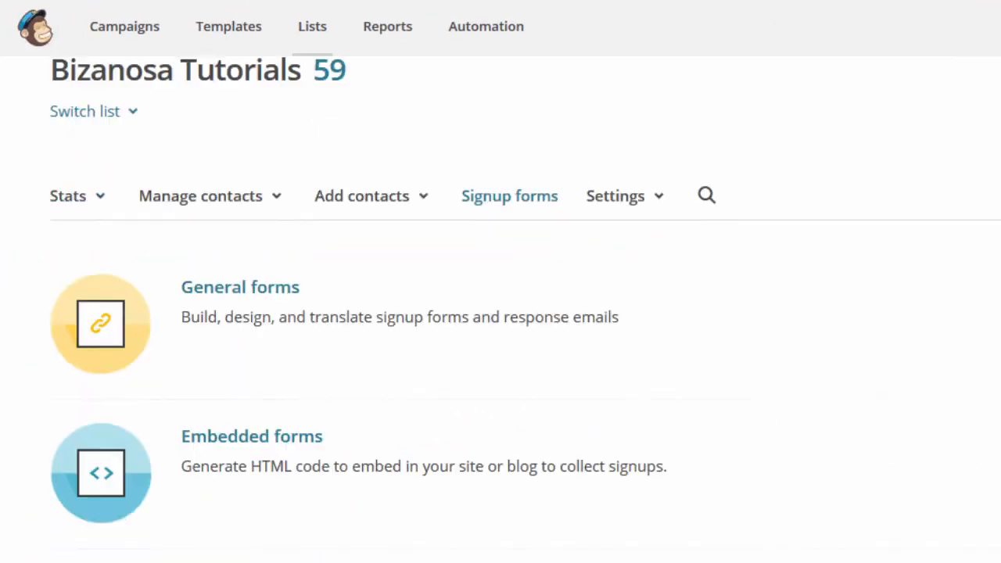
pyautogui.scroll(-3)
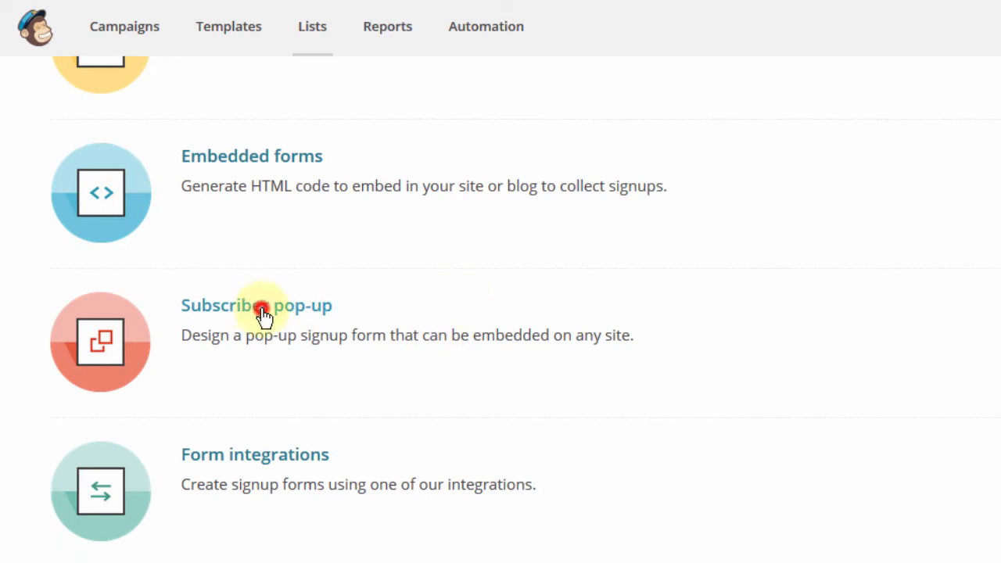
pyautogui.click(263, 315)
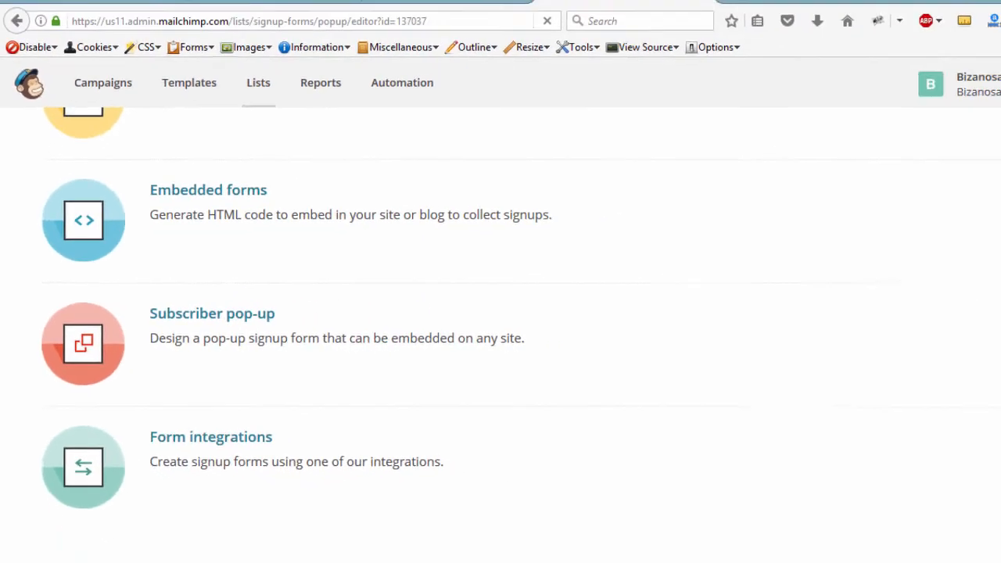
# Step: Review the pop-up's email and name fields and bear banner, then view its embed code
pyautogui.click(212, 314)
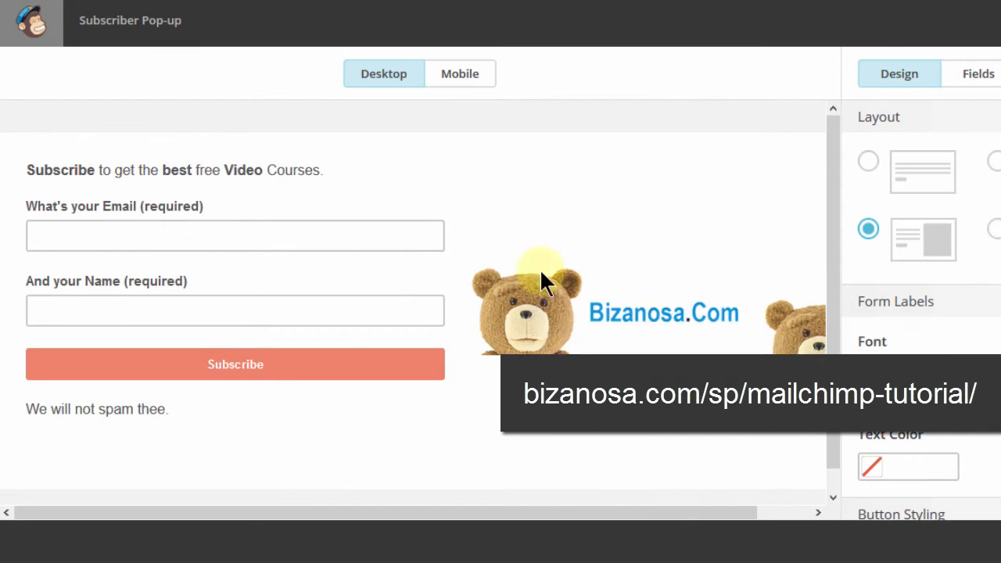
pyautogui.moveTo(452, 312)
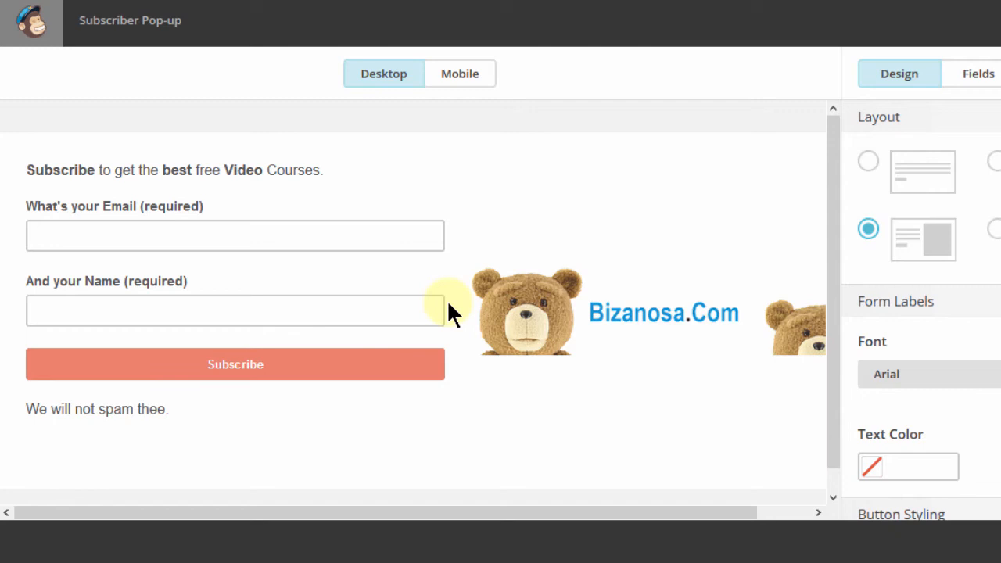
pyautogui.moveTo(587, 363)
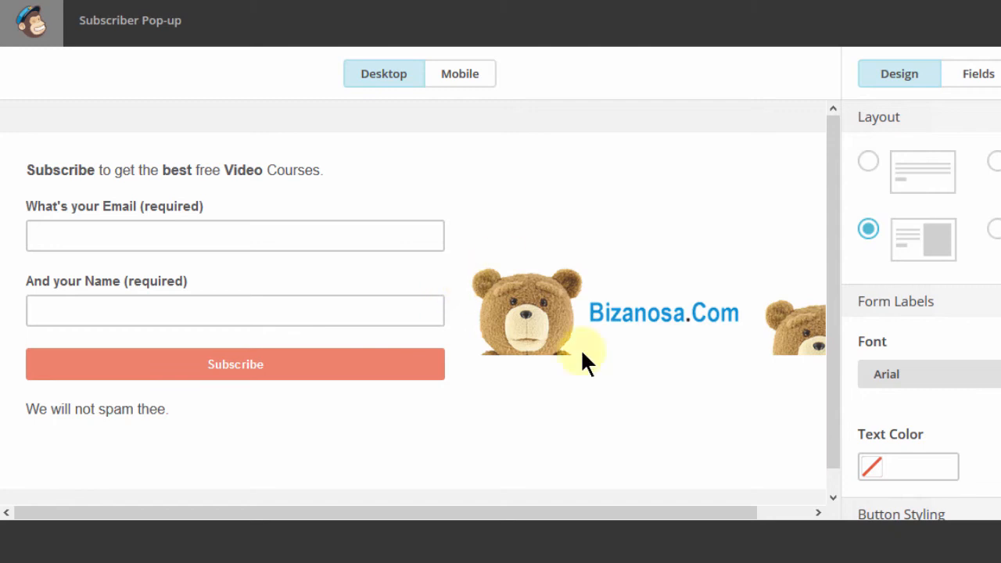
pyautogui.moveTo(579, 344)
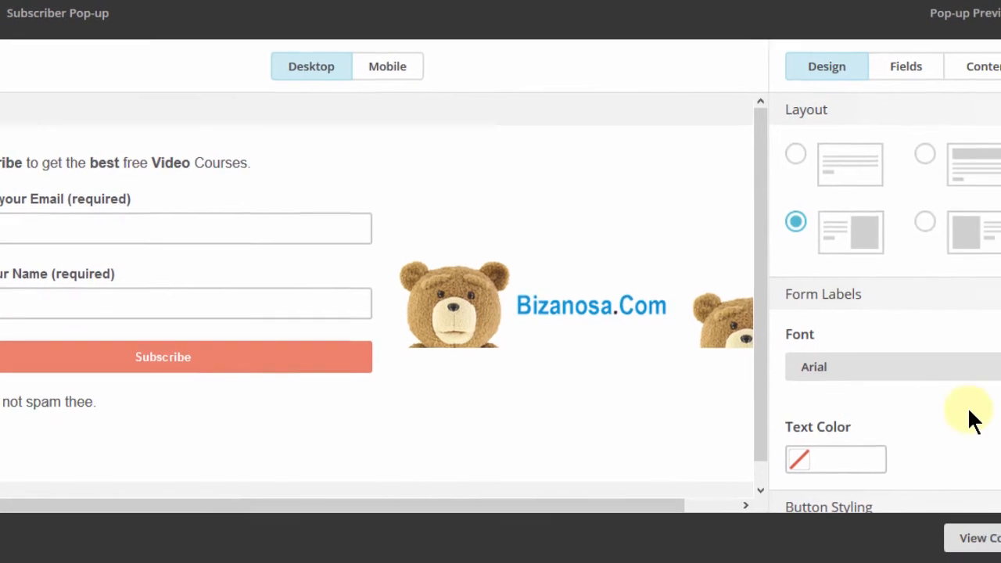
pyautogui.click(853, 524)
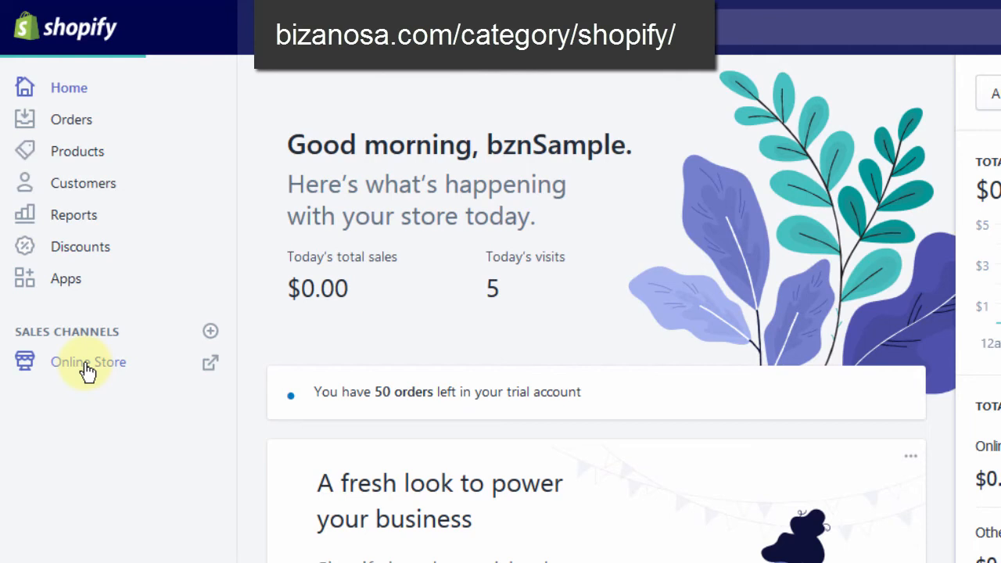
# Step: Go to Online Store themes and show the Simple theme's Actions menu
pyautogui.click(87, 362)
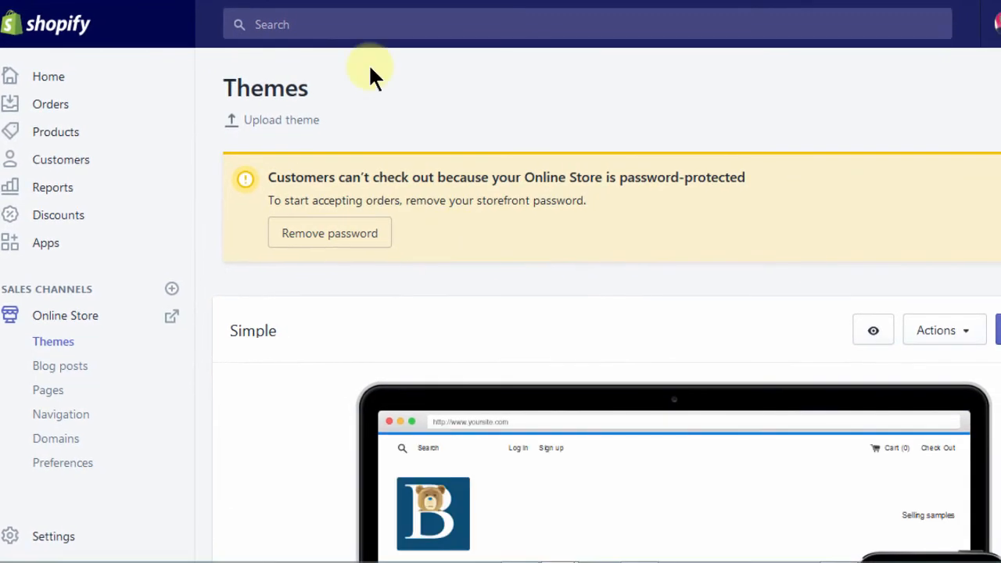
pyautogui.moveTo(244, 205)
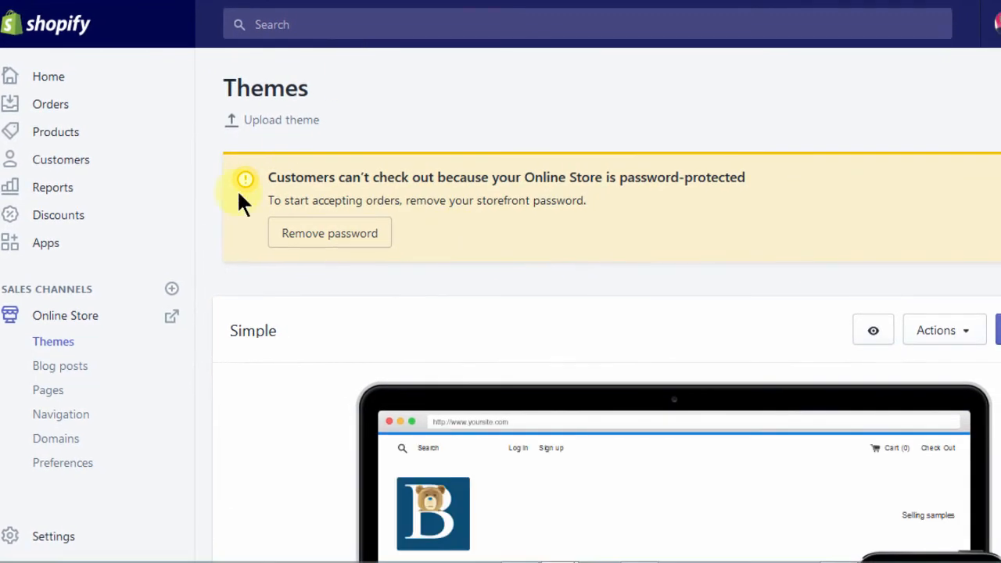
pyautogui.scroll(-3)
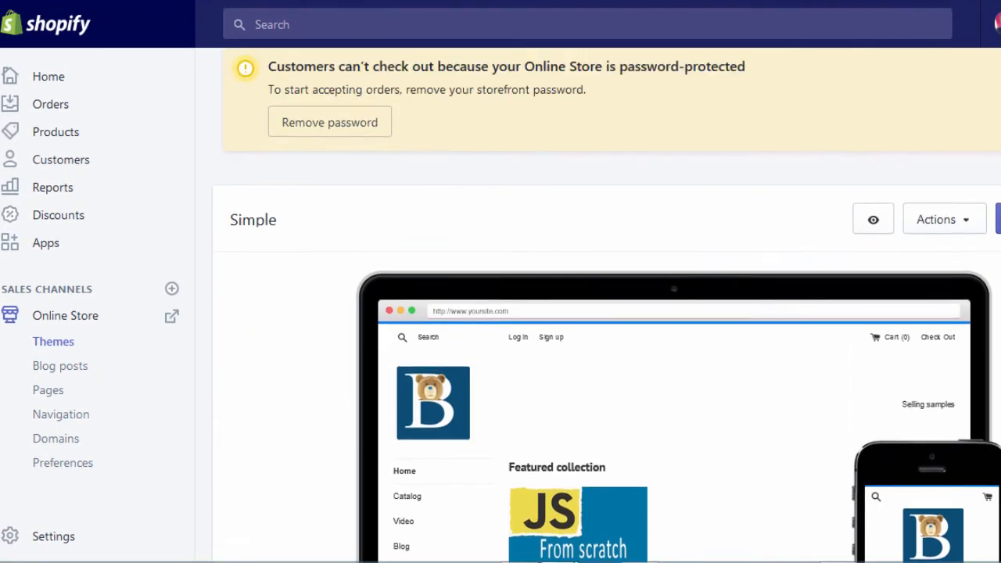
pyautogui.scroll(-3)
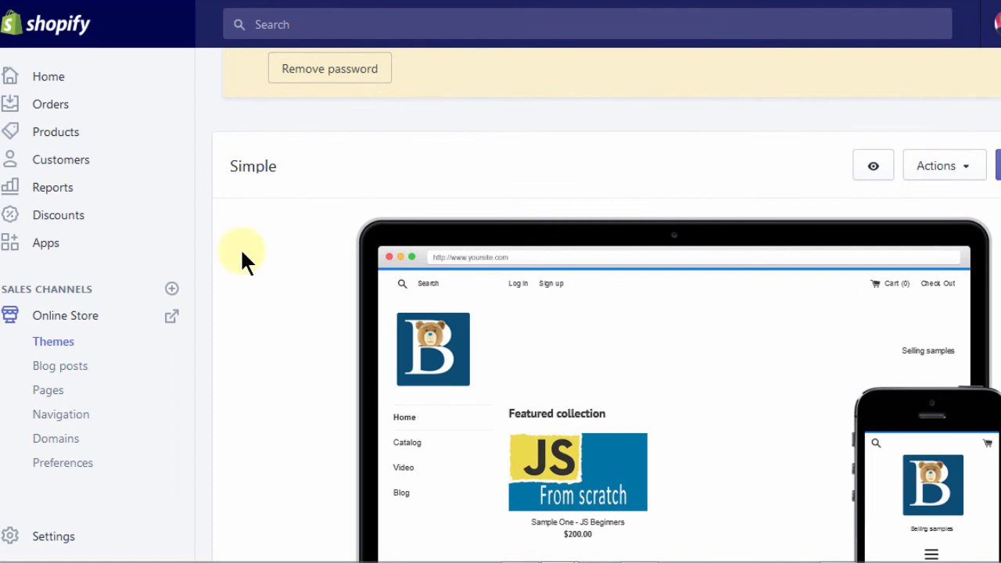
pyautogui.moveTo(287, 314)
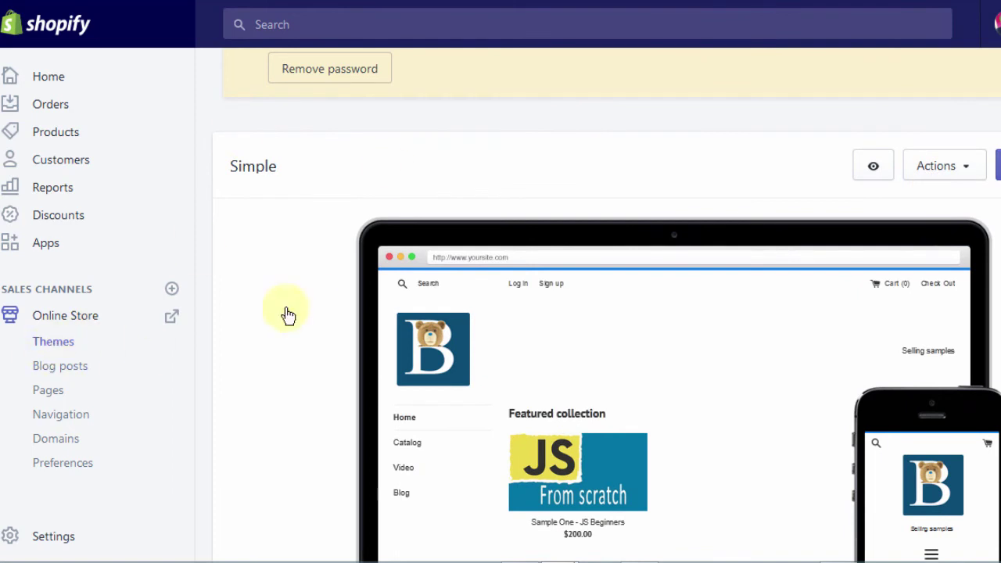
pyautogui.moveTo(873, 165)
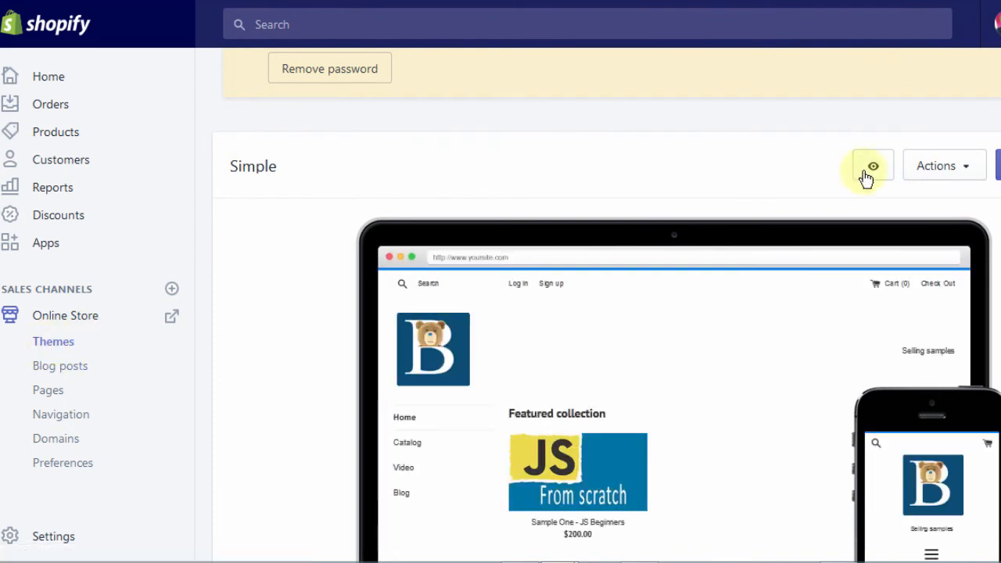
pyautogui.click(938, 165)
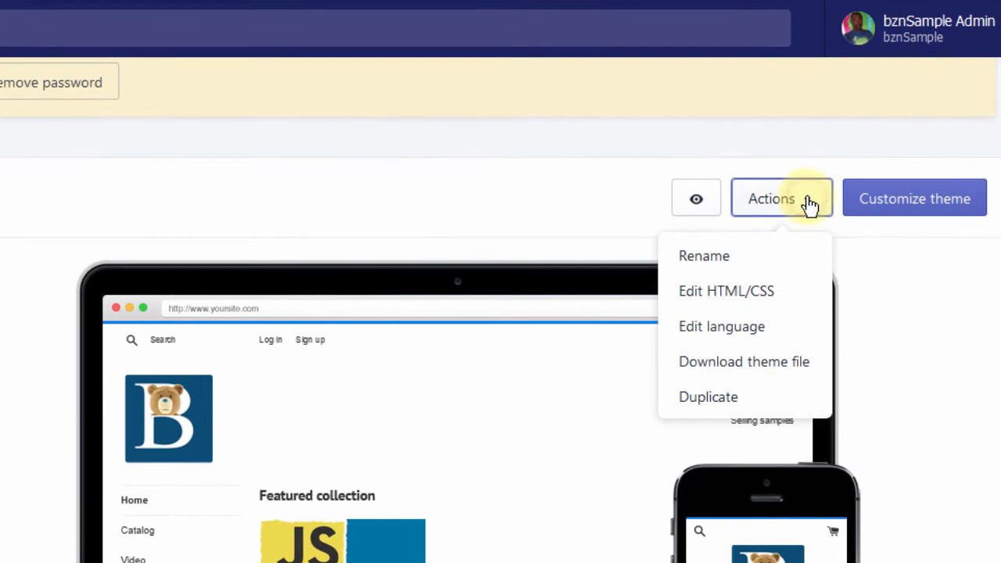
pyautogui.moveTo(748, 291)
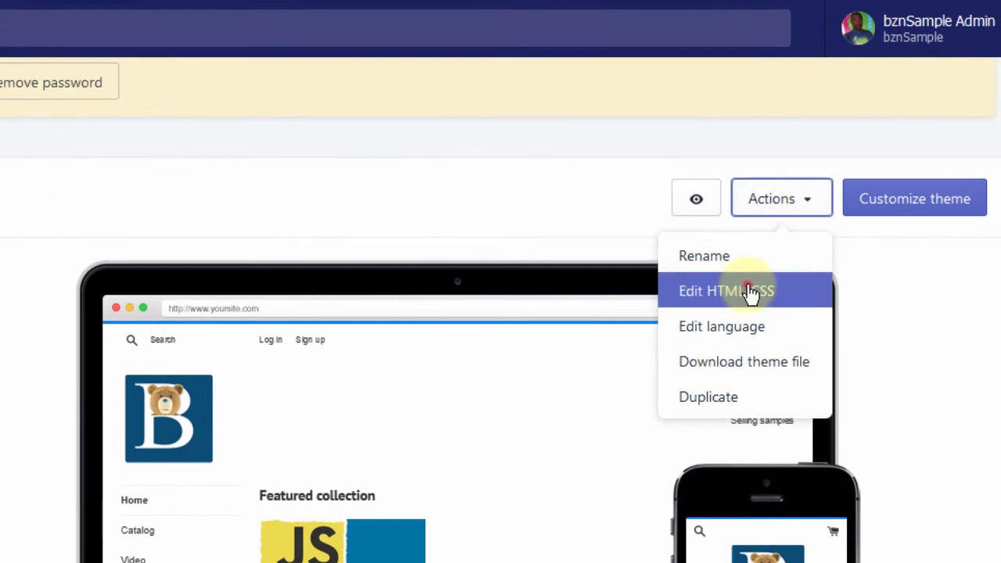
pyautogui.moveTo(481, 198)
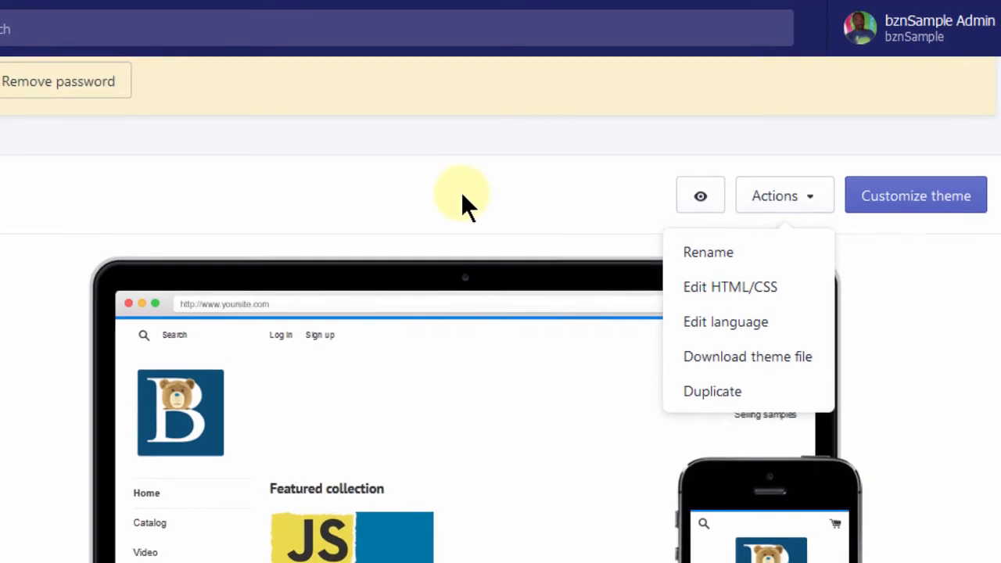
# Step: Open Edit HTML/CSS for the Simple theme and load Layout's theme.liquid
pyautogui.click(730, 287)
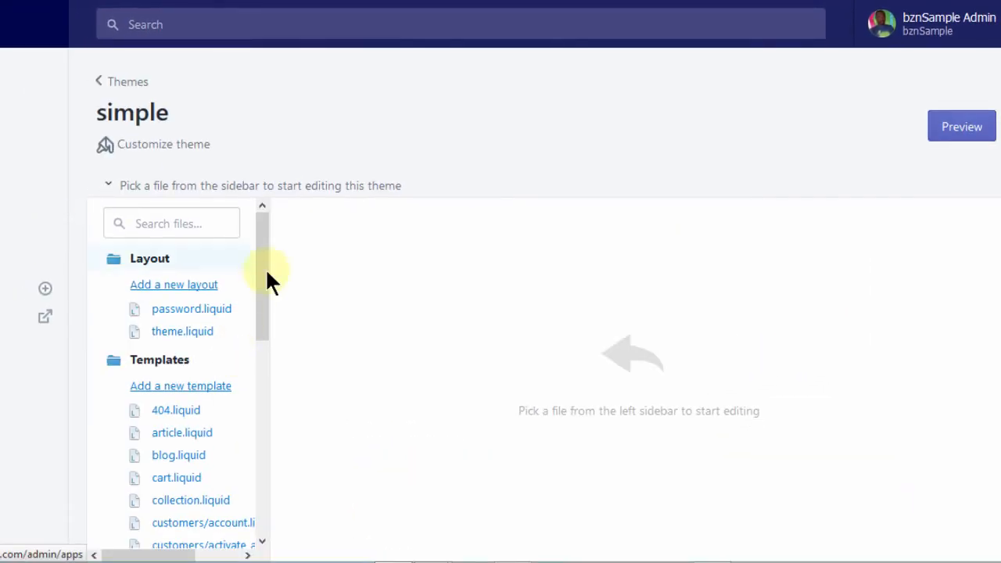
pyautogui.scroll(-3)
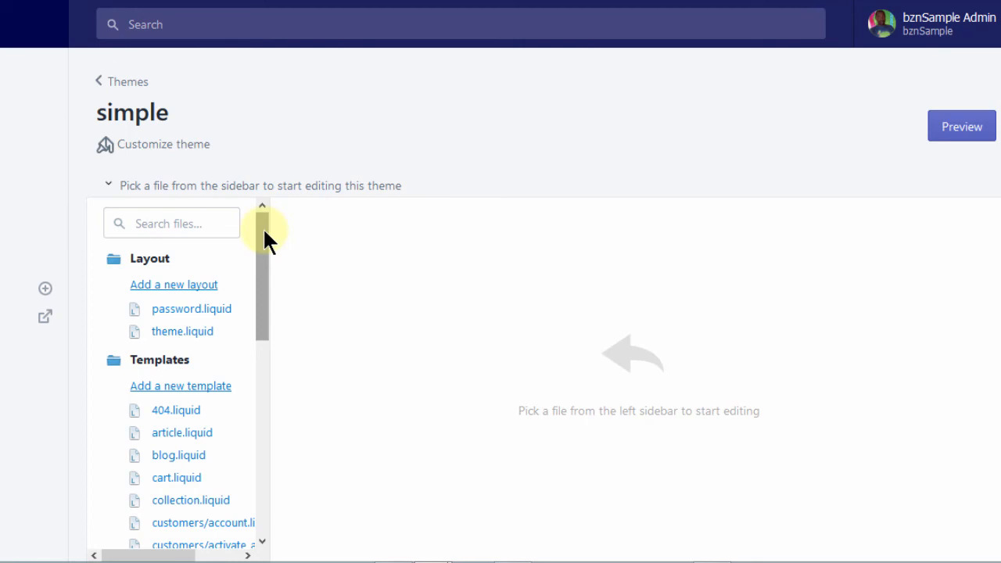
pyautogui.click(262, 247)
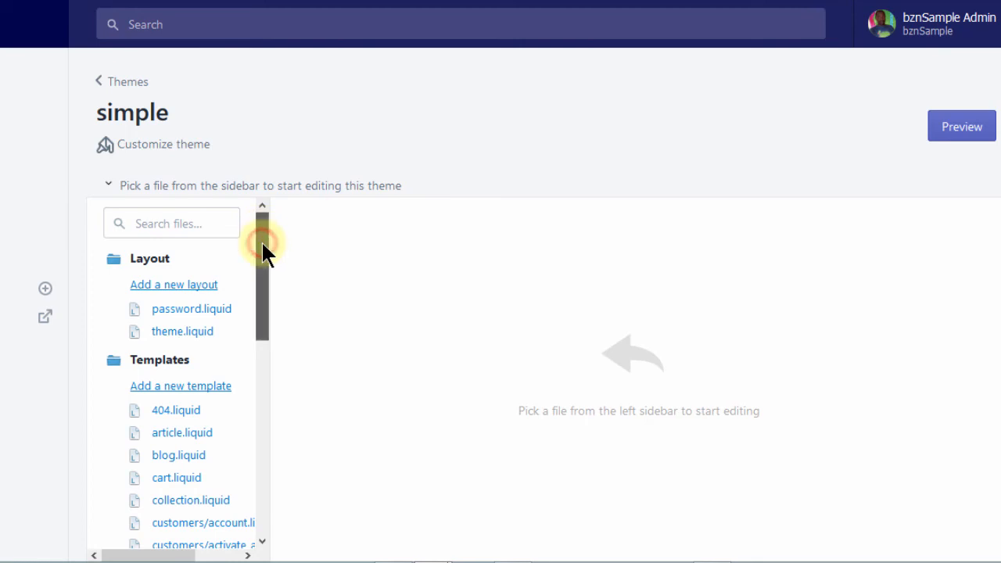
pyautogui.scroll(-3)
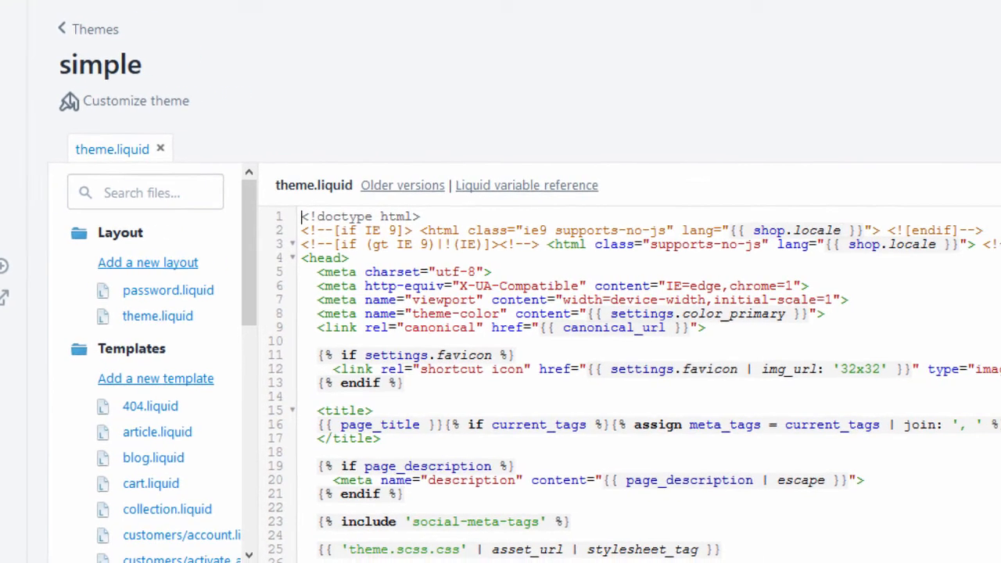
# Step: Paste the copied MailChimp pop-up script into theme.liquid right before </body>
pyautogui.scroll(-3)
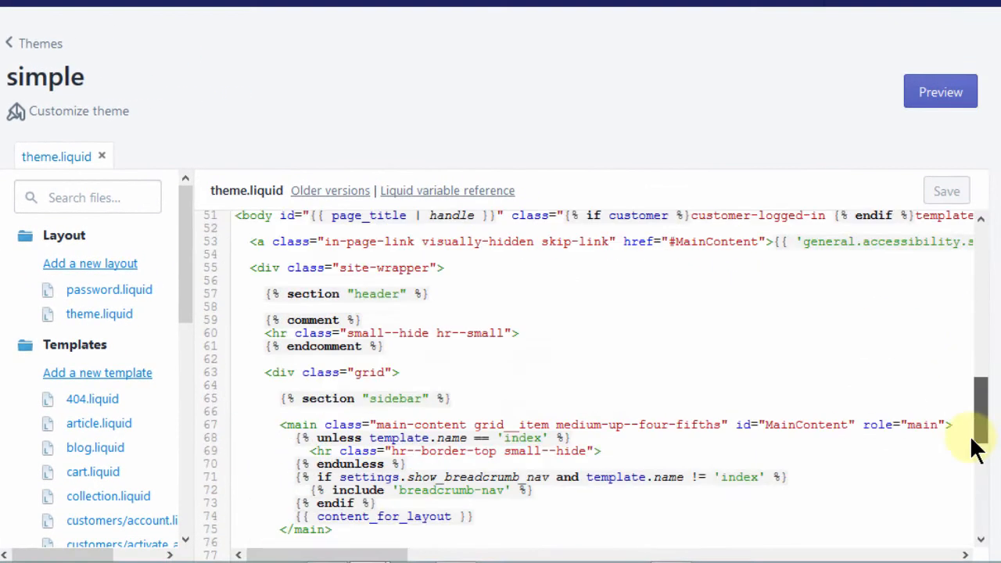
pyautogui.scroll(-3)
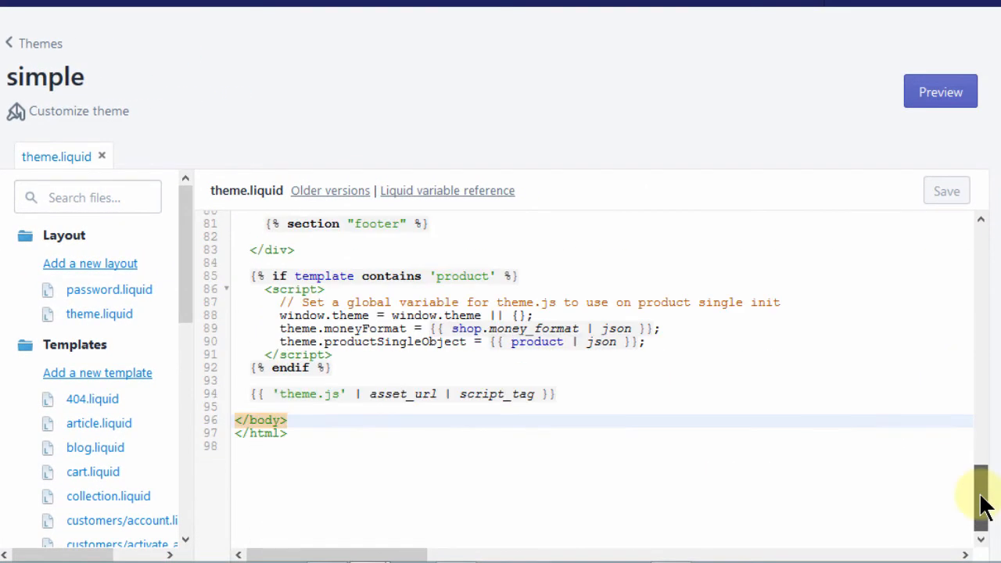
pyautogui.click(237, 420)
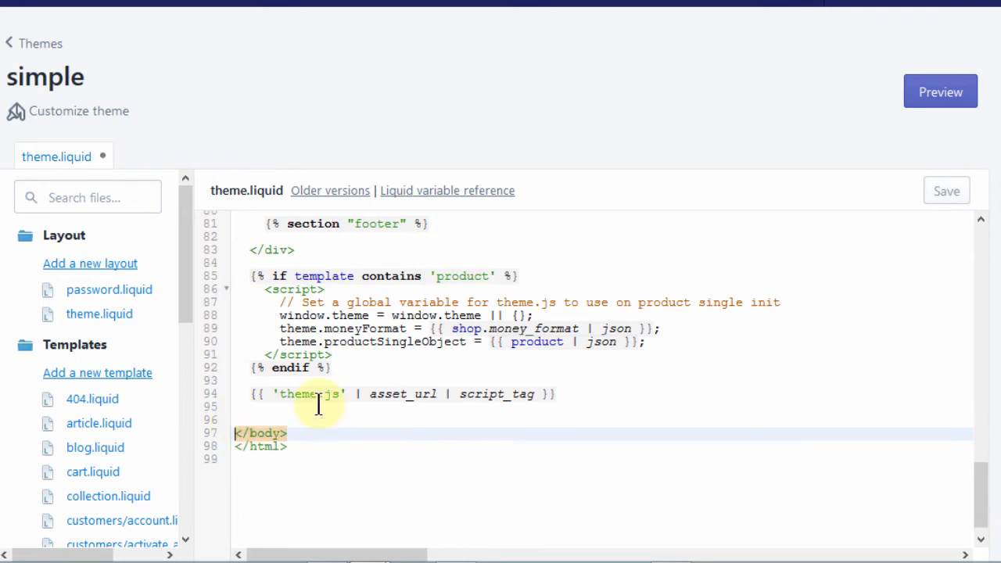
pyautogui.press('cmd+v')
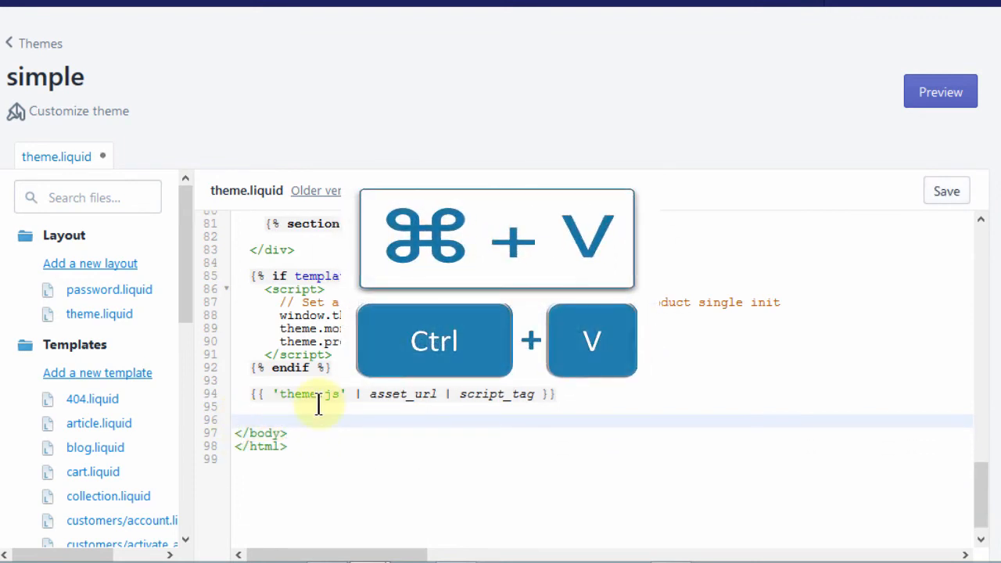
pyautogui.press('cmd+v')
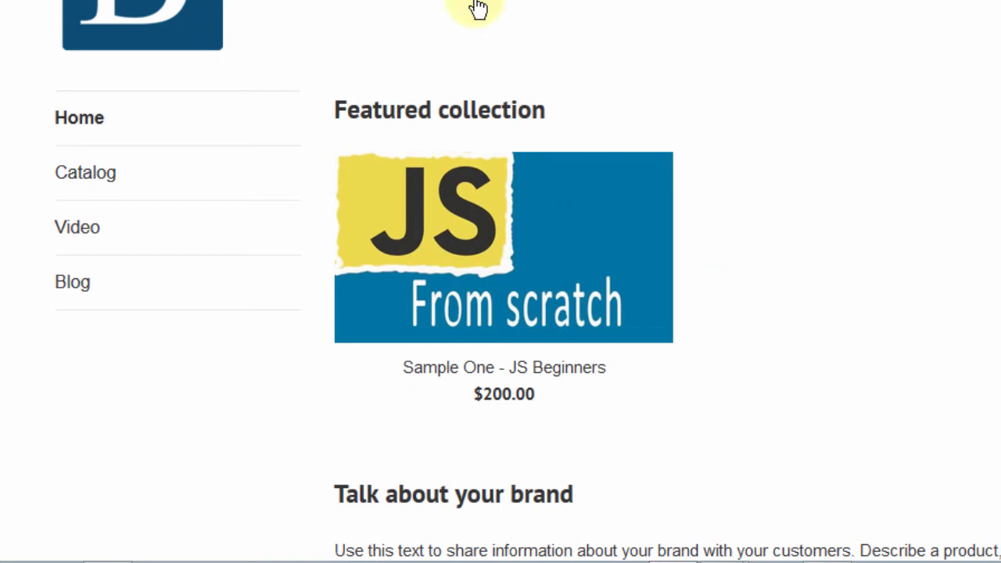
pyautogui.moveTo(436, 2)
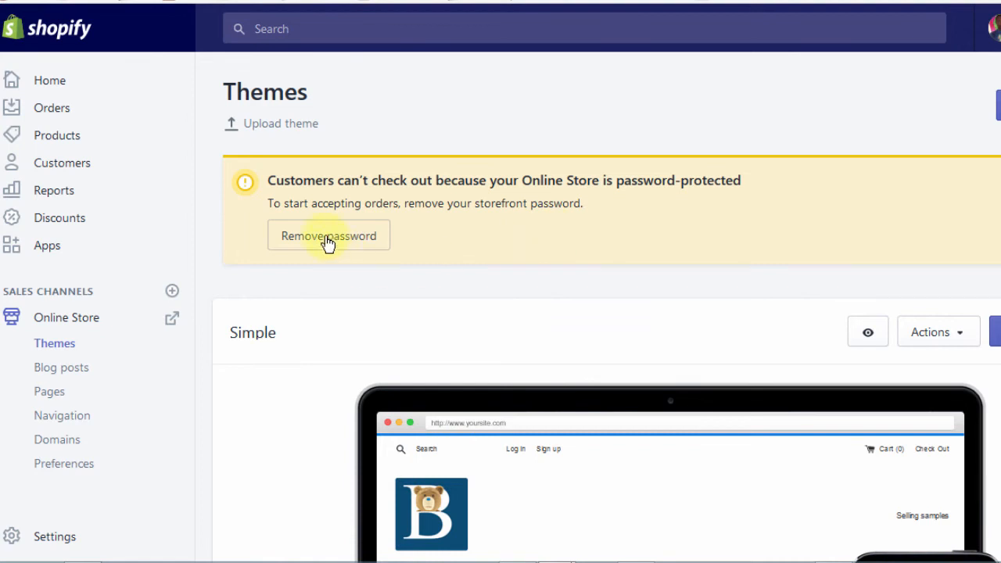
# Step: Uncheck Enable password page under Password page in Online Store Preferences
pyautogui.click(329, 235)
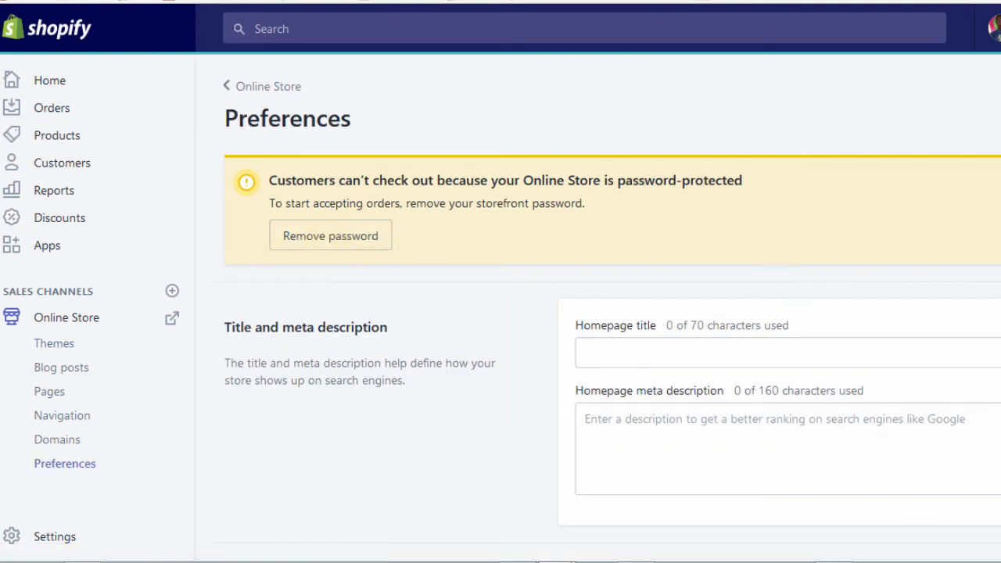
pyautogui.scroll(-3)
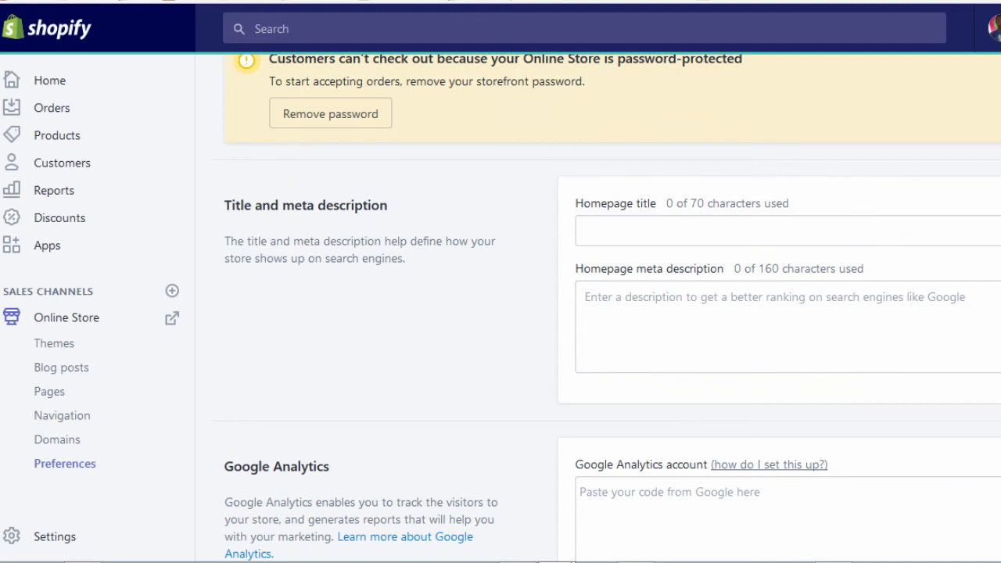
pyautogui.scroll(-3)
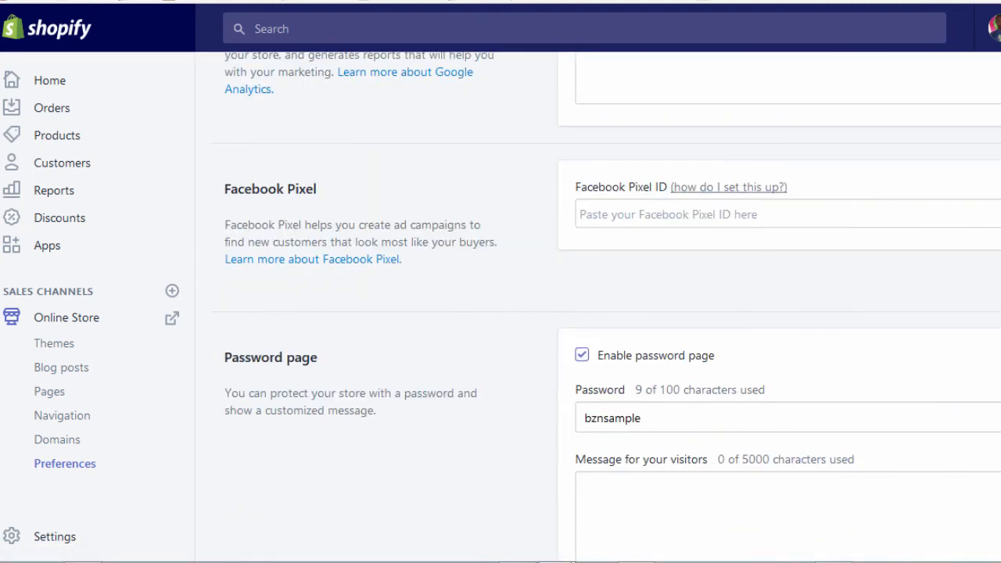
pyautogui.click(582, 355)
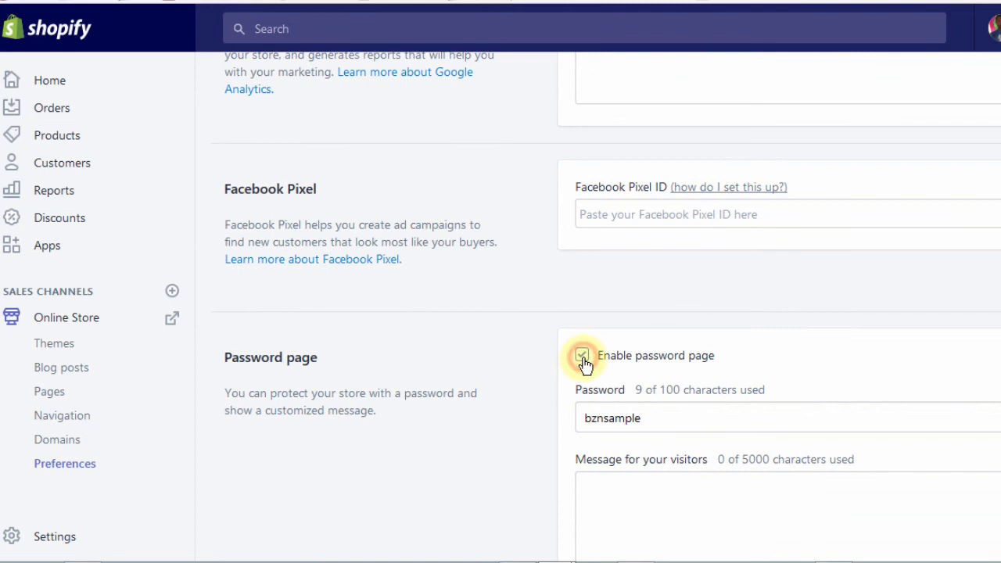
pyautogui.click(585, 356)
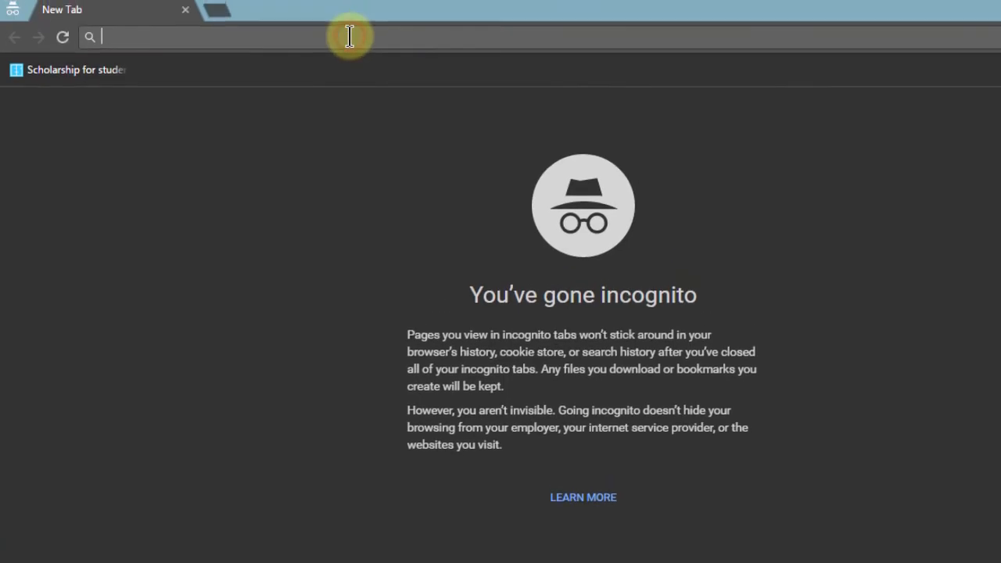
pyautogui.write('https://bznsample.myshopify.com')
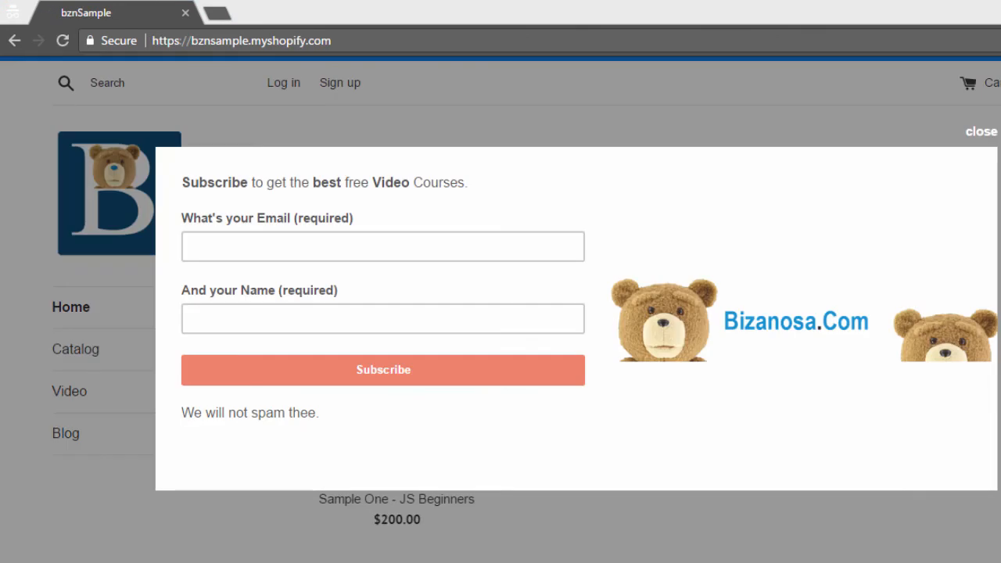
pyautogui.moveTo(317, 152)
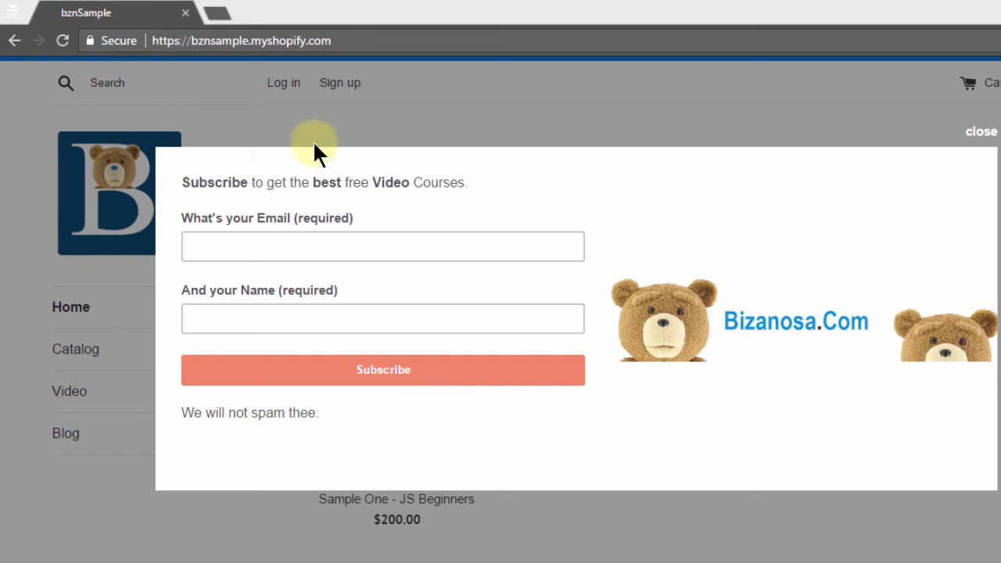
pyautogui.moveTo(234, 442)
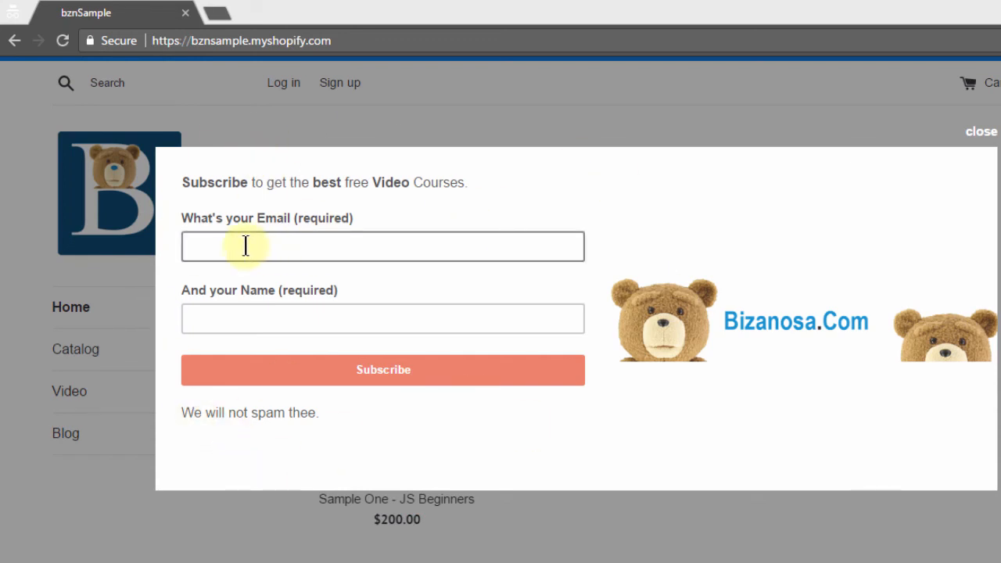
pyautogui.moveTo(283, 412)
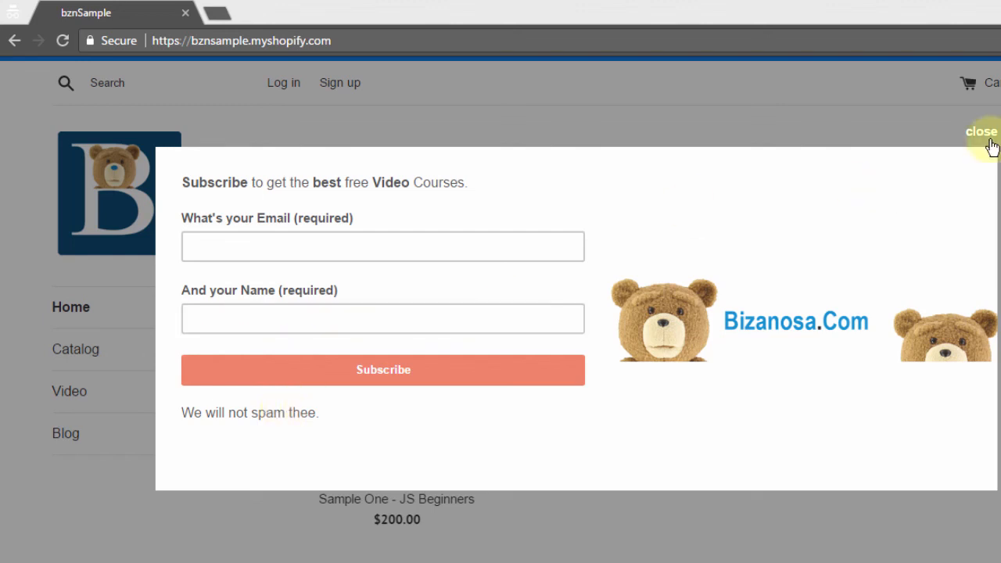
pyautogui.moveTo(983, 266)
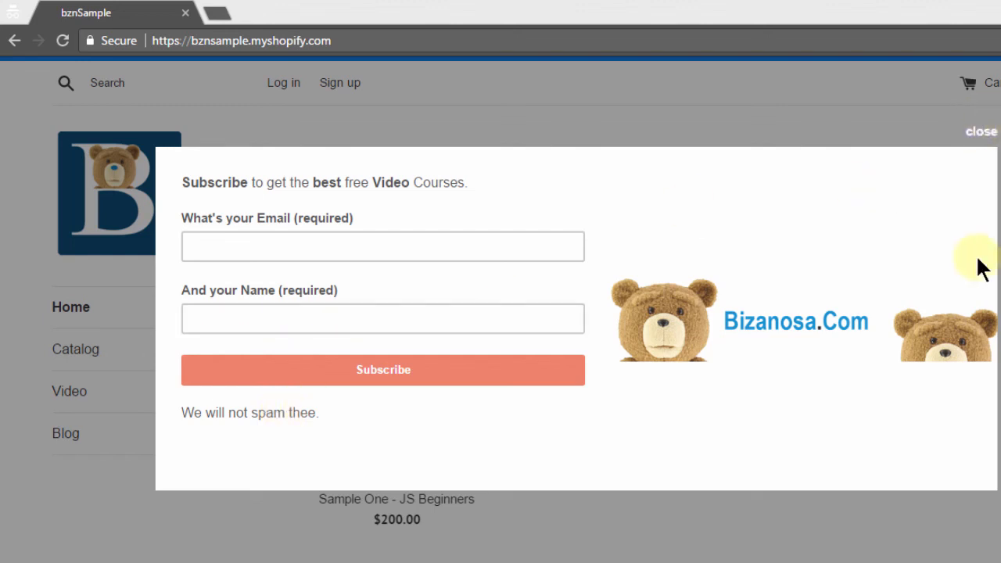
pyautogui.moveTo(819, 119)
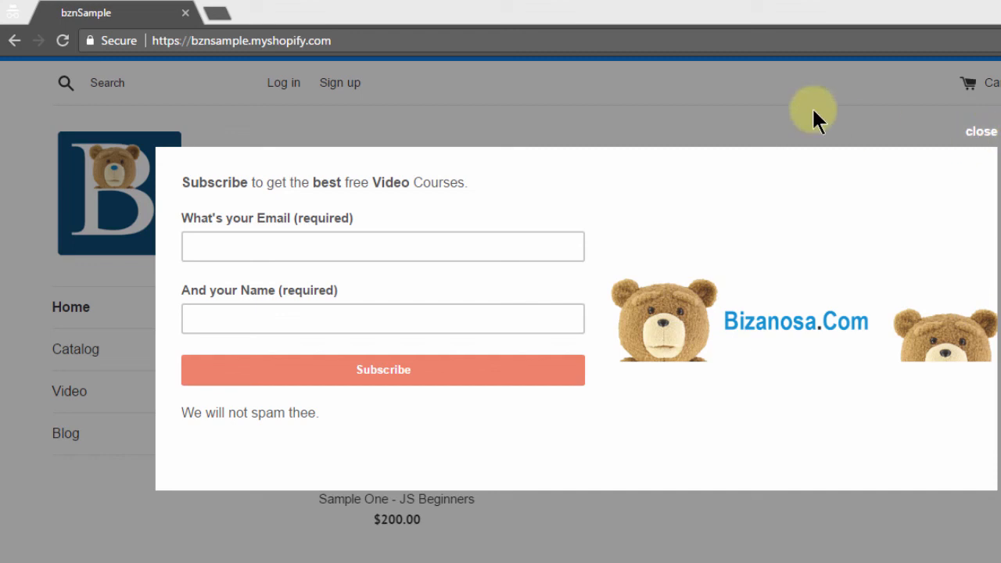
pyautogui.moveTo(987, 130)
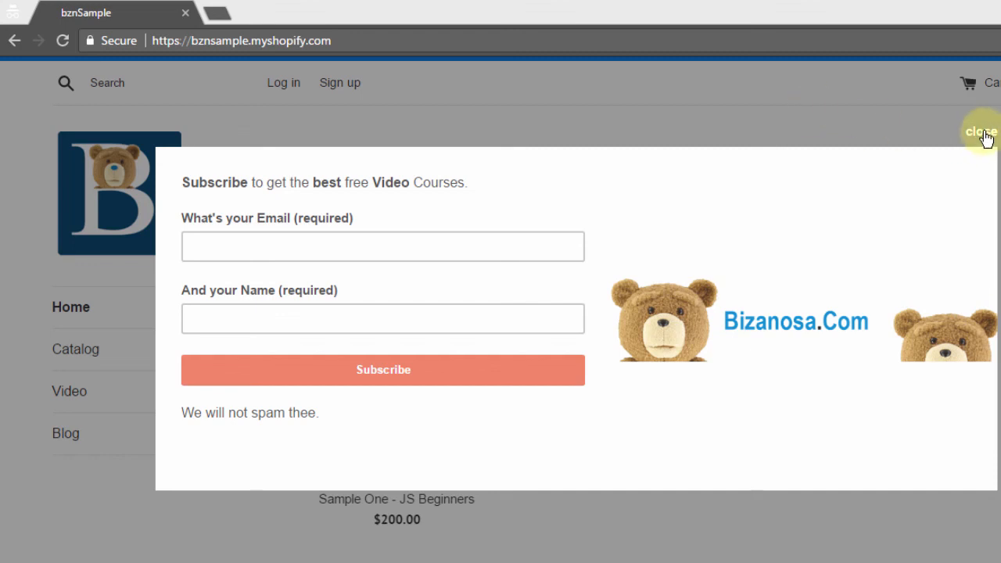
pyautogui.moveTo(868, 153)
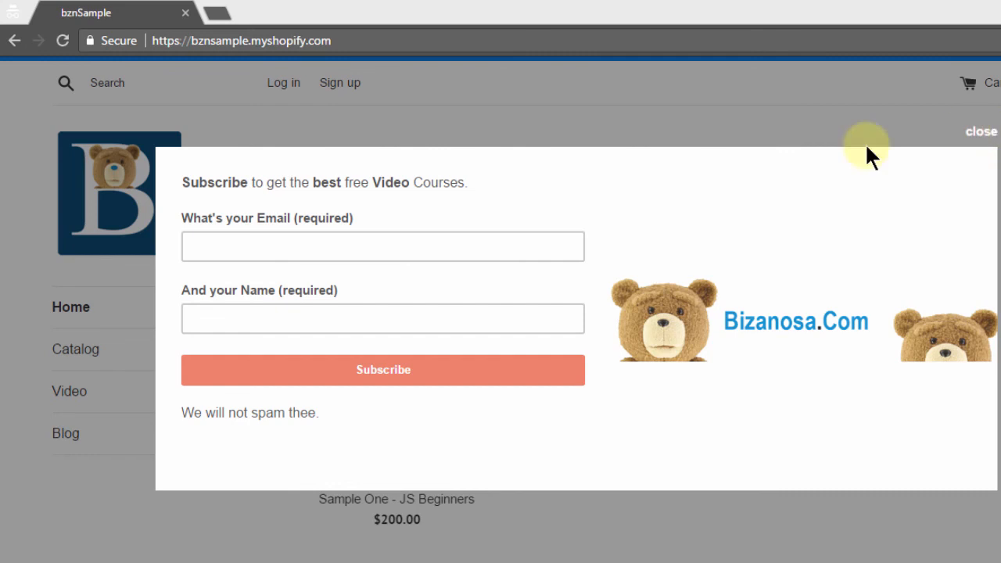
pyautogui.moveTo(102, 117)
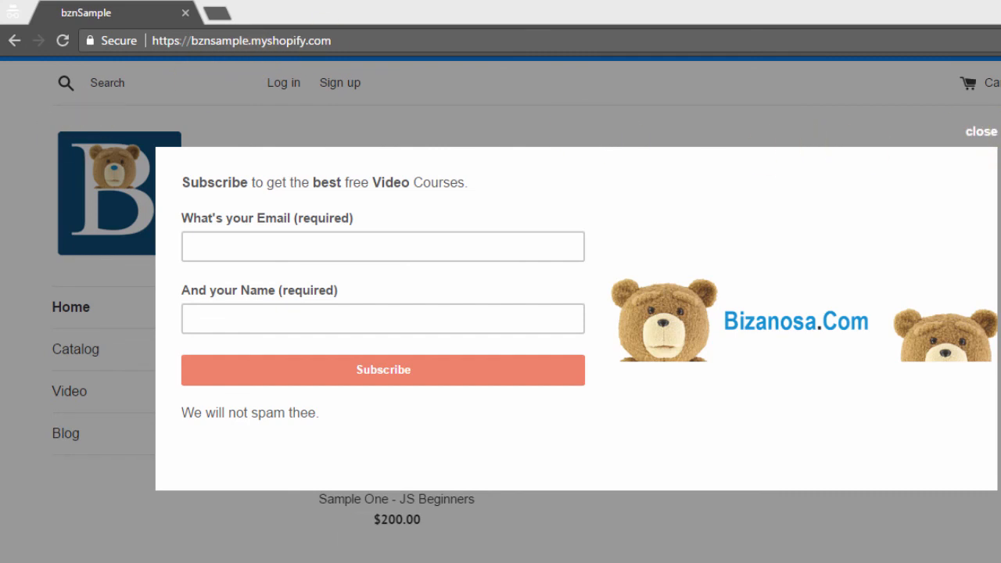
# Step: Return to the MailChimp pop-up editor and close the Copy/paste onto your site dialog
pyautogui.click(983, 131)
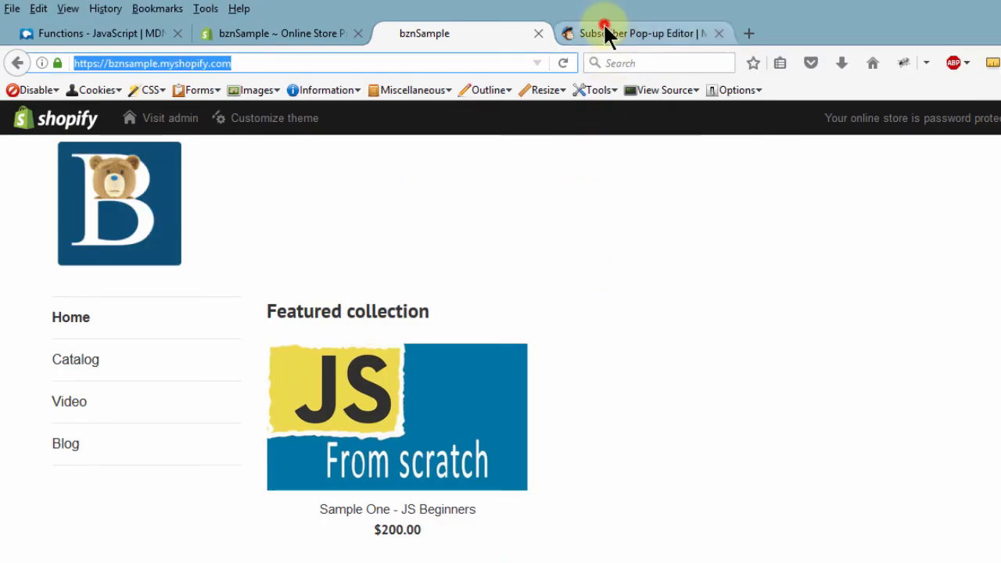
pyautogui.click(607, 33)
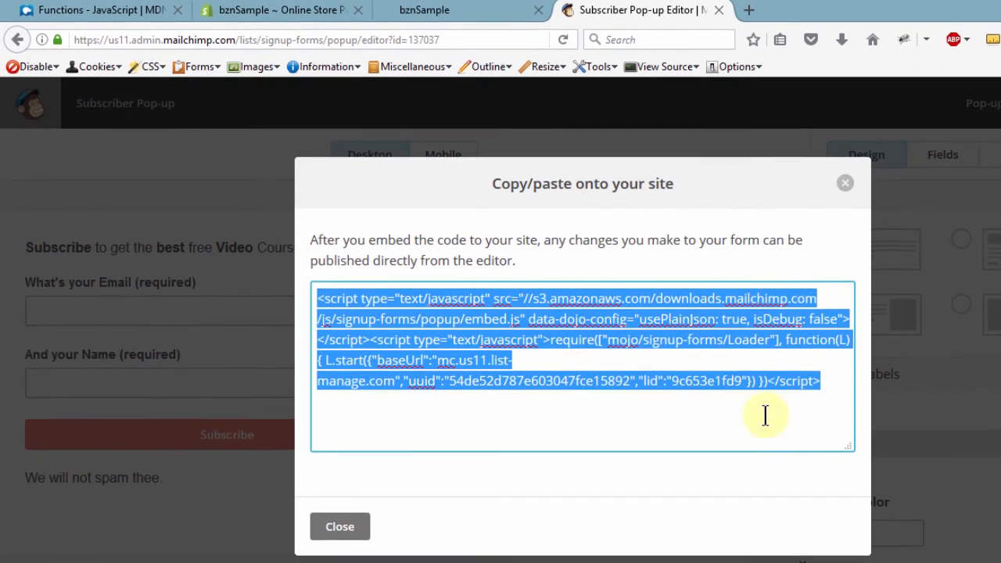
pyautogui.click(340, 526)
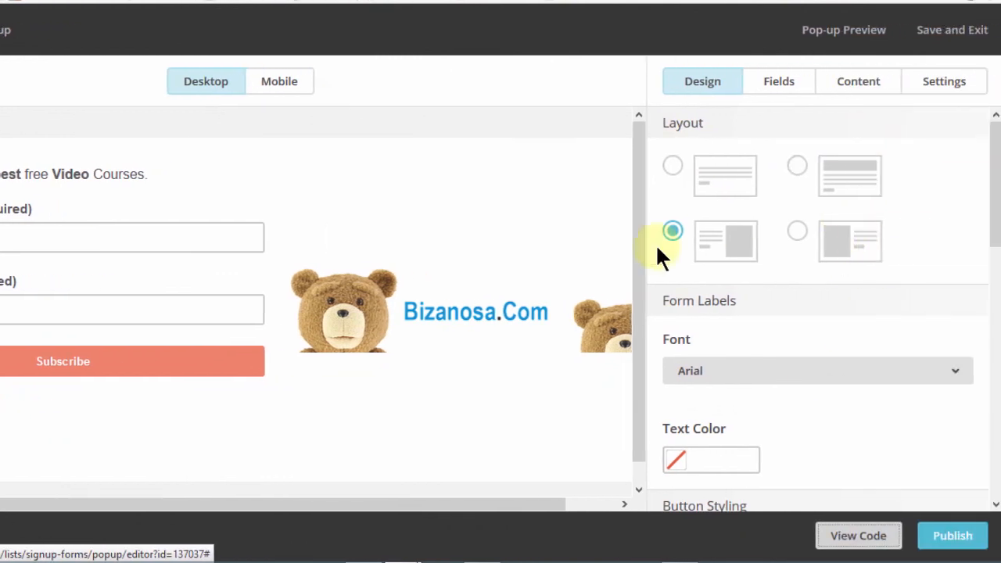
pyautogui.click(858, 536)
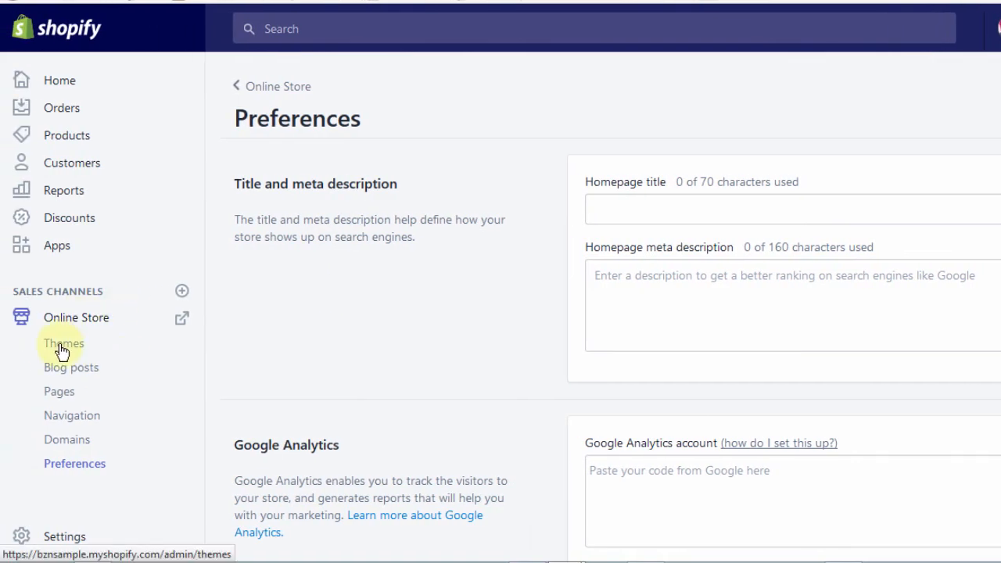
pyautogui.moveTo(443, 252)
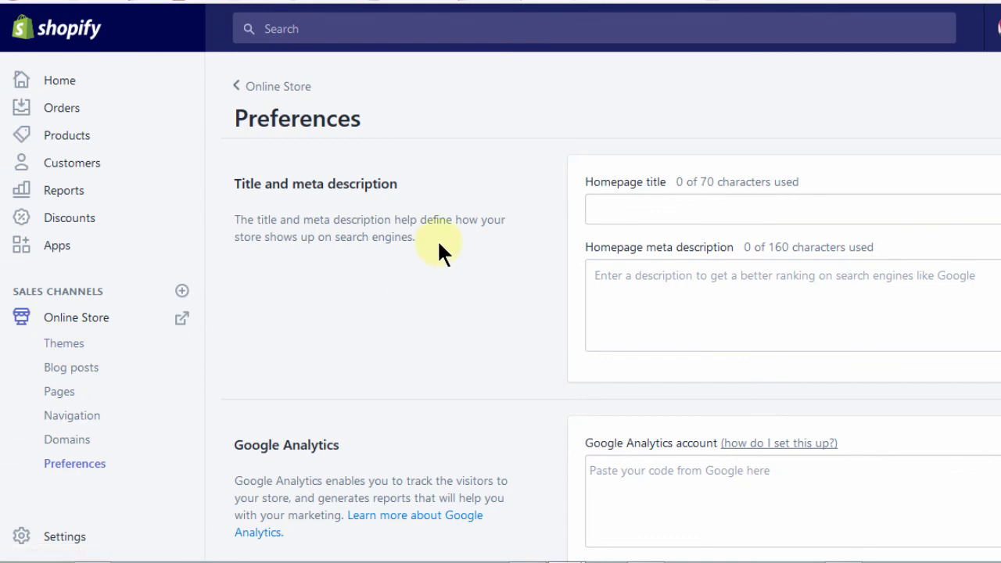
pyautogui.moveTo(60, 360)
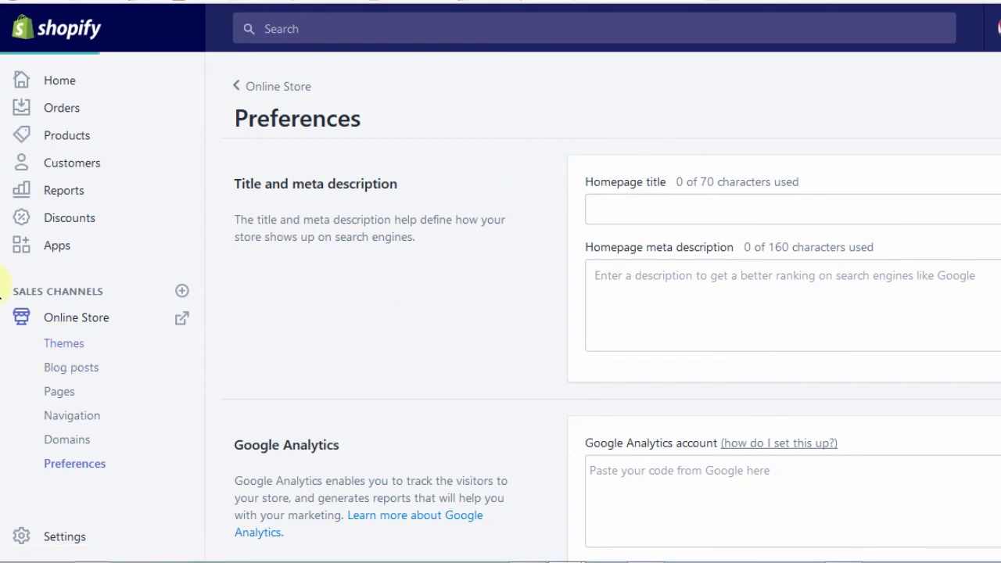
# Step: Open Themes under Online Store and display the Simple theme's Actions options
pyautogui.click(63, 343)
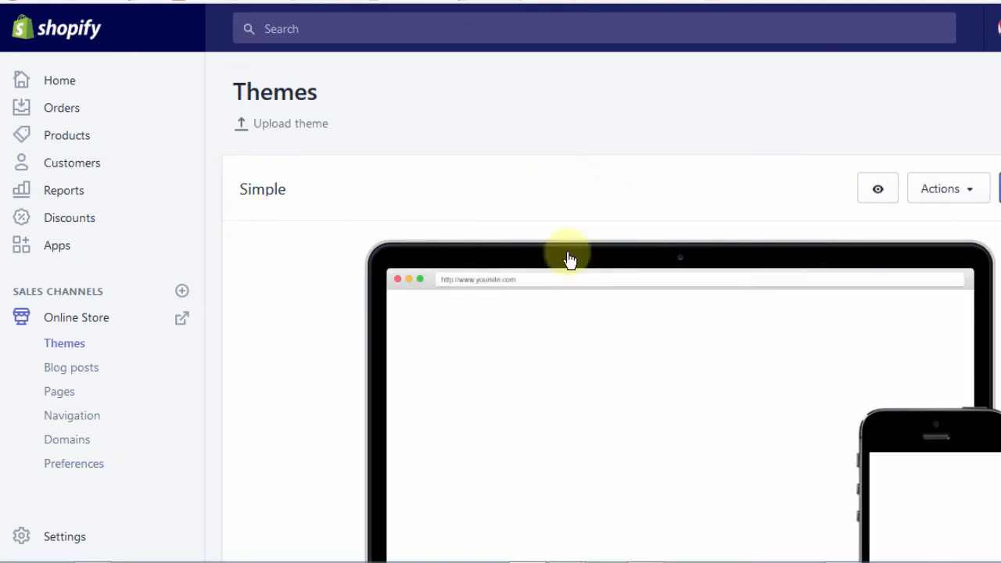
pyautogui.moveTo(385, 213)
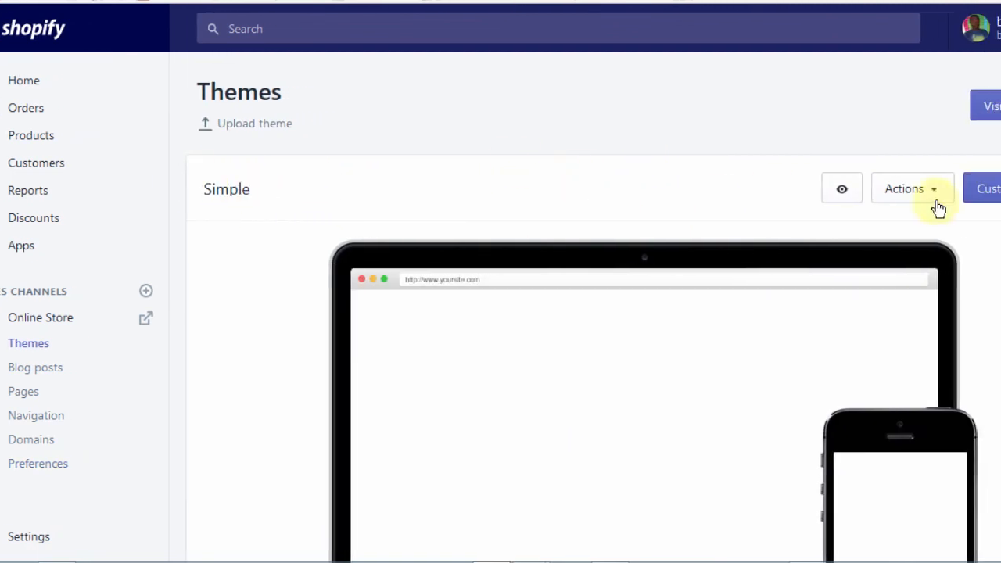
pyautogui.click(912, 188)
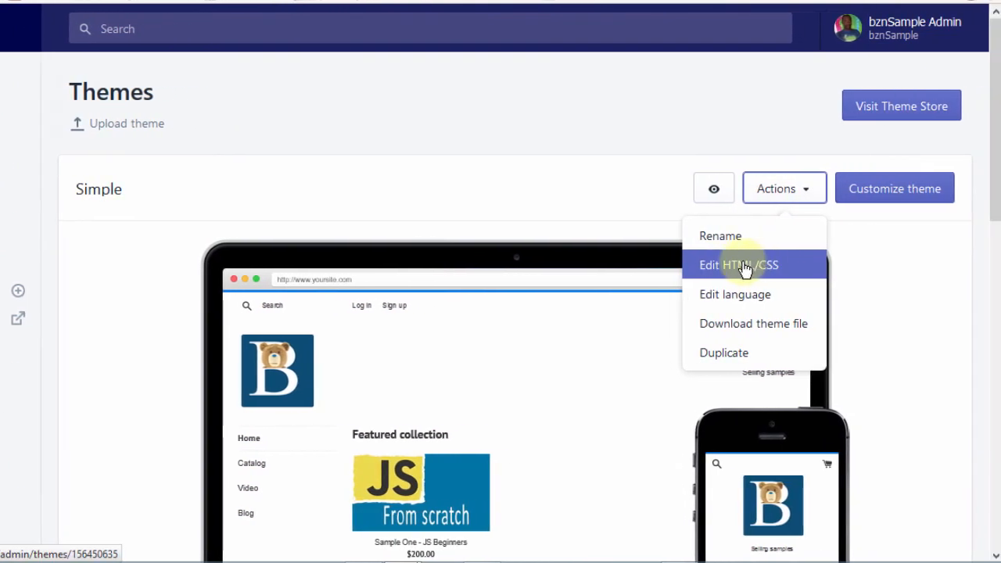
pyautogui.moveTo(734, 268)
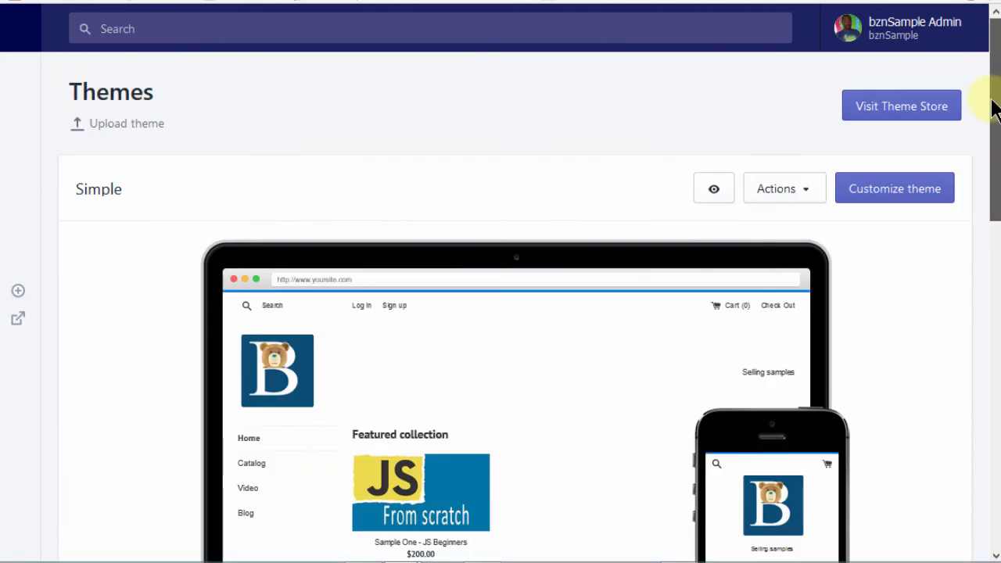
pyautogui.moveTo(416, 17)
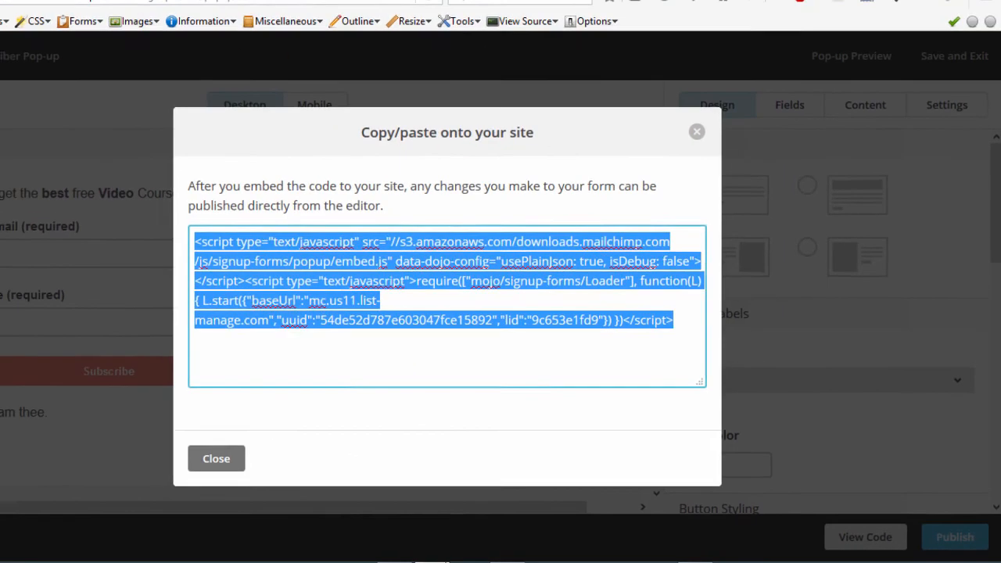
# Step: Open the bznSample storefront tab and scroll to the footer's newsletter email signup
pyautogui.click(376, 14)
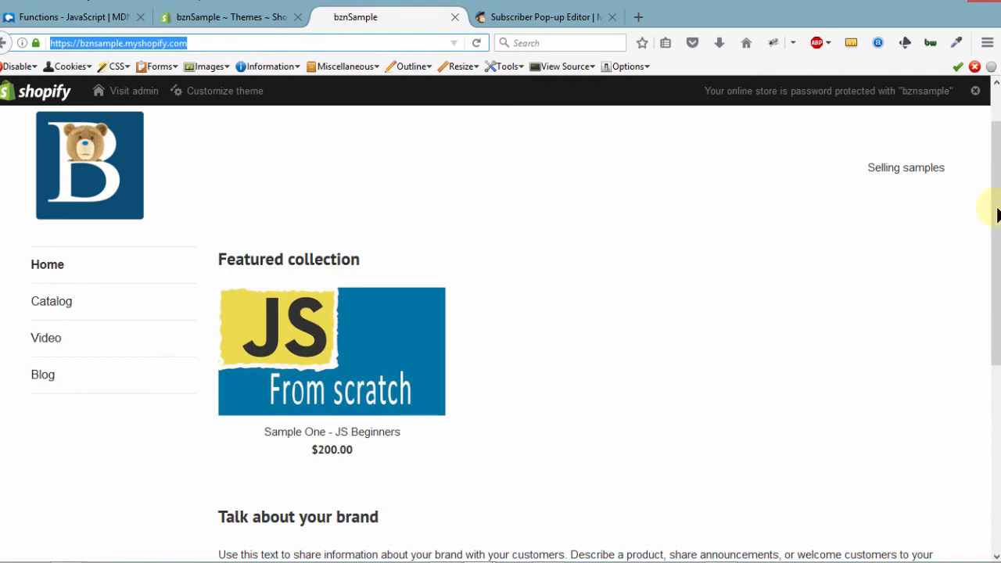
pyautogui.scroll(-3)
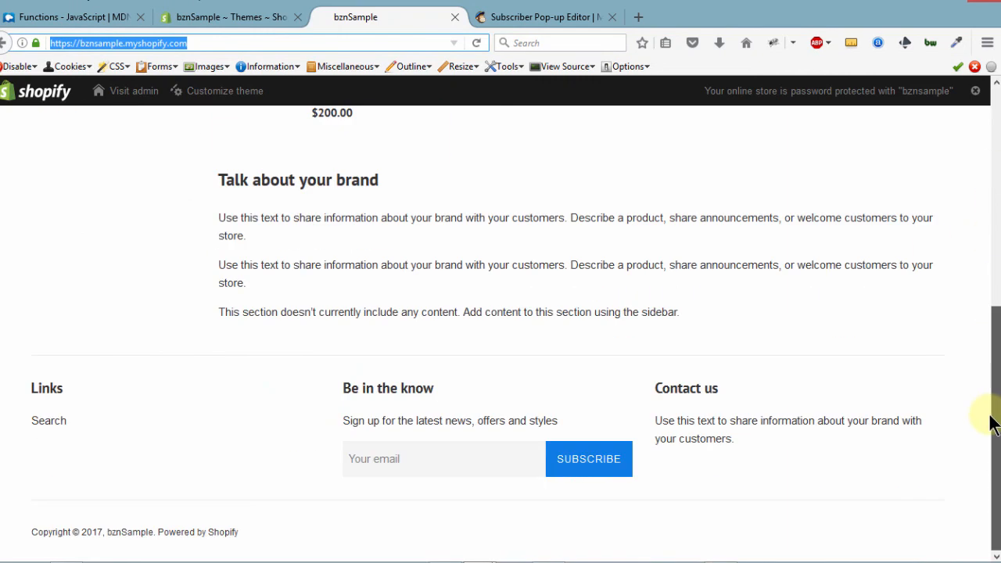